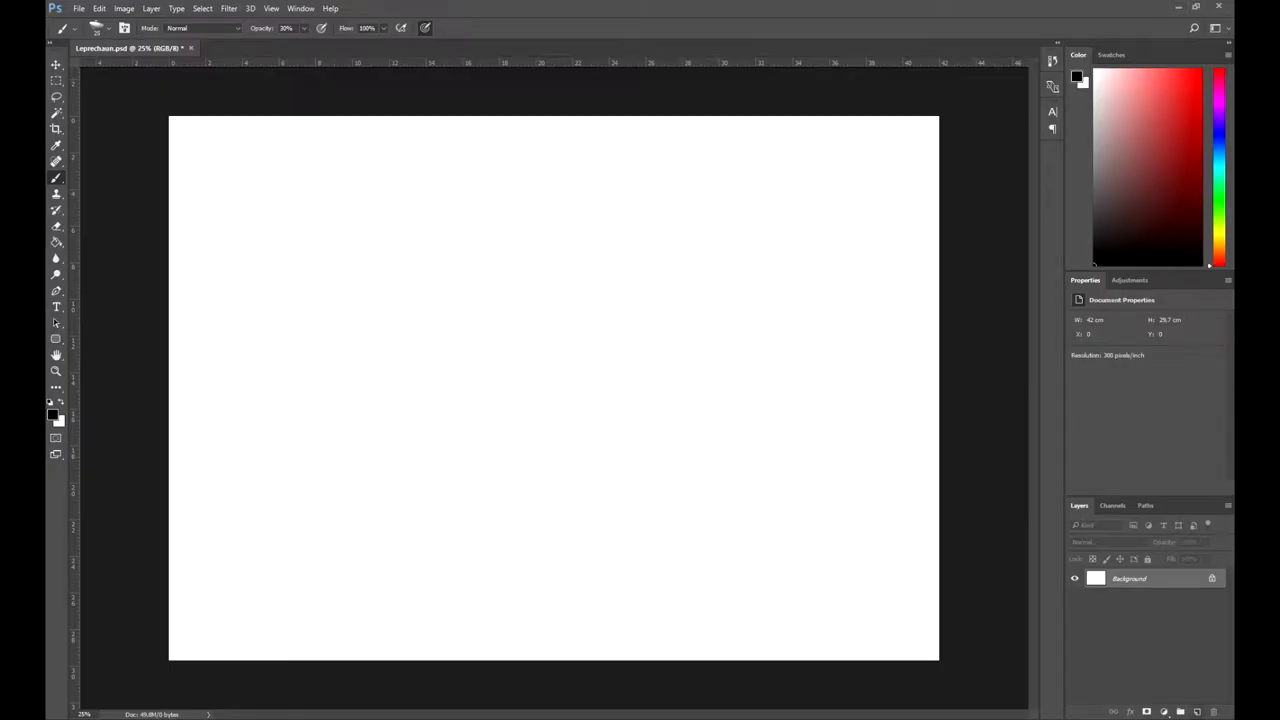
# - Add a new layer for the rough sketch of a figure raising a mug
pyautogui.click(1194, 711)
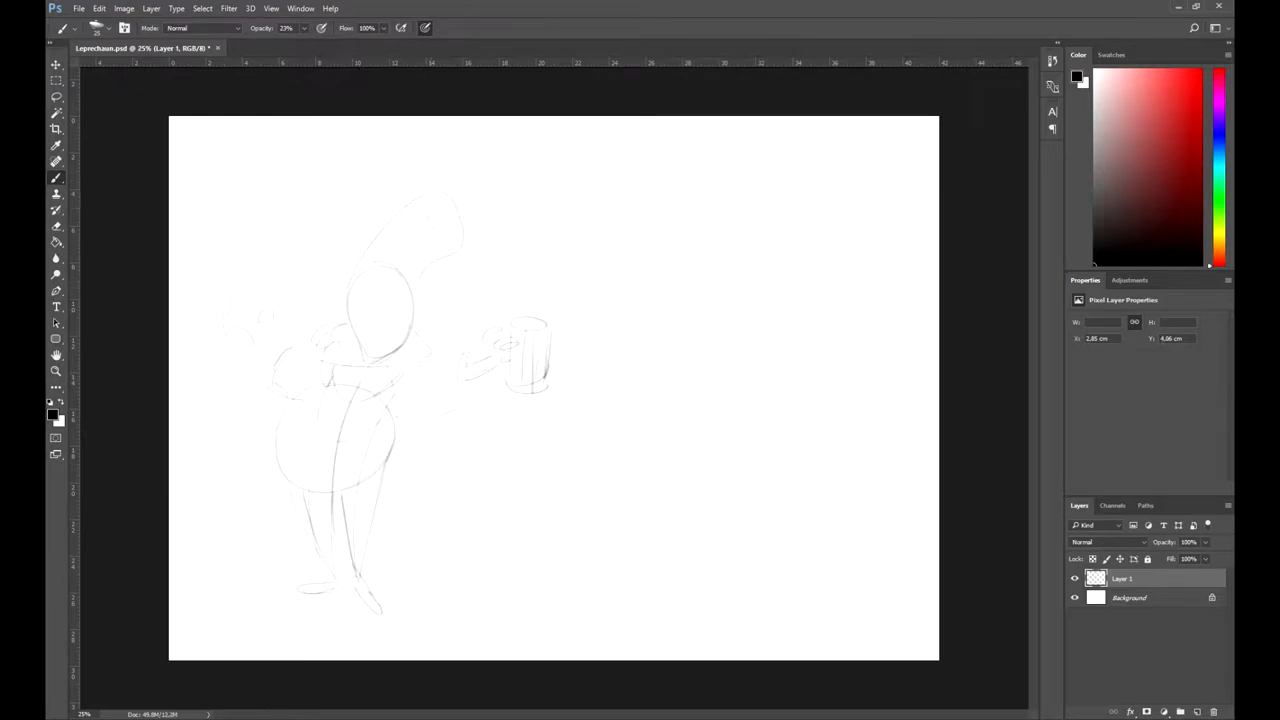
# - Sketch the face, hat, beard and coat details, then shrink the sketch toward the top-left
pyautogui.moveTo(340, 250); pyautogui.dragTo(420, 310)
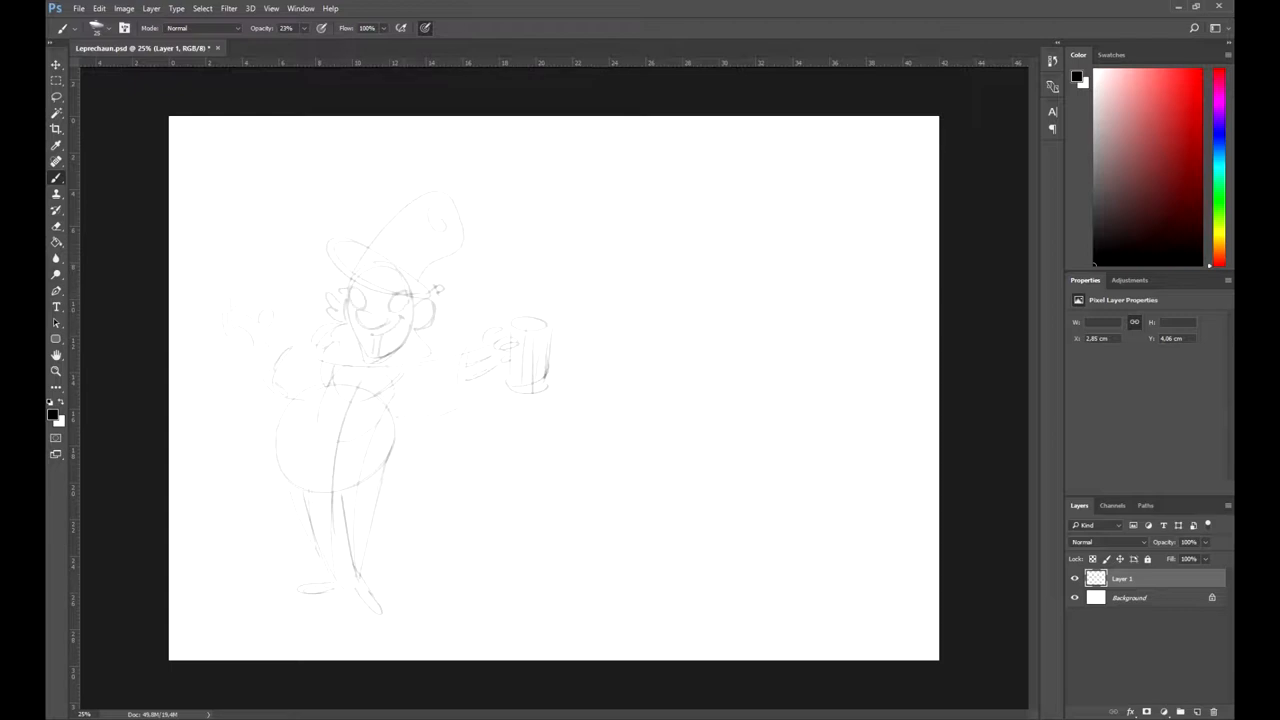
pyautogui.moveTo(355, 270); pyautogui.dragTo(395, 310)
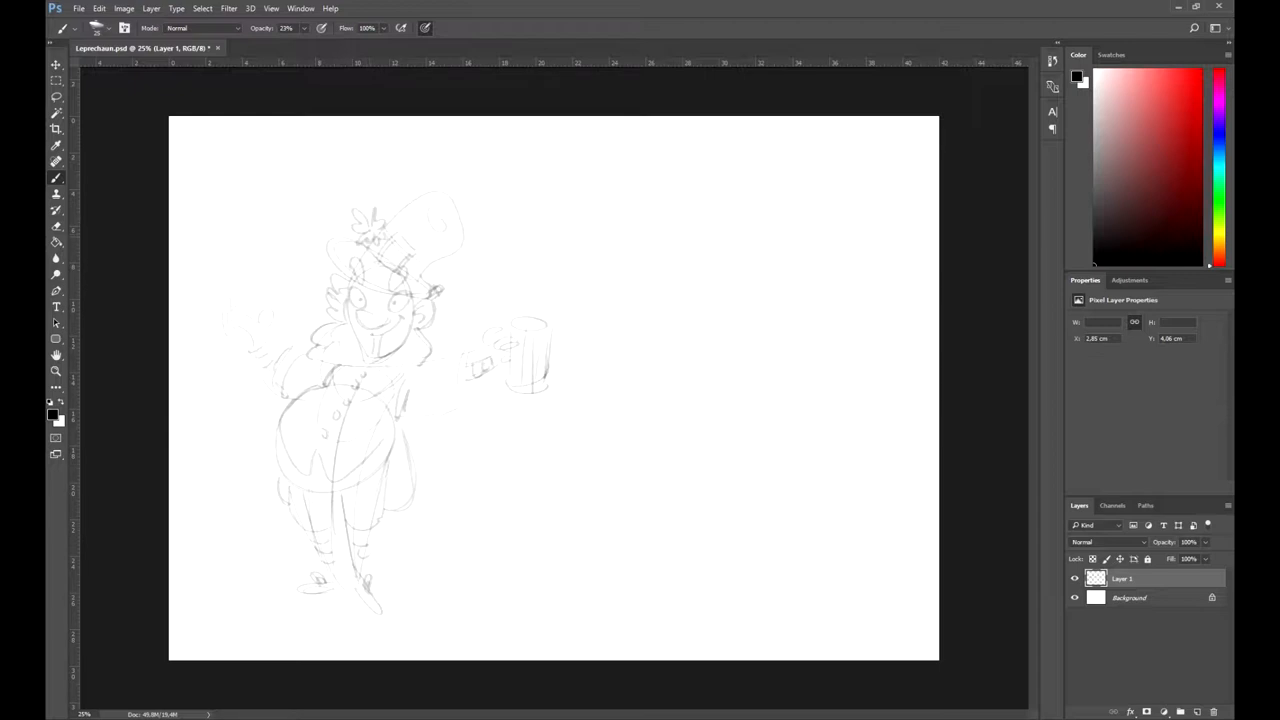
pyautogui.moveTo(240, 300); pyautogui.dragTo(290, 375)
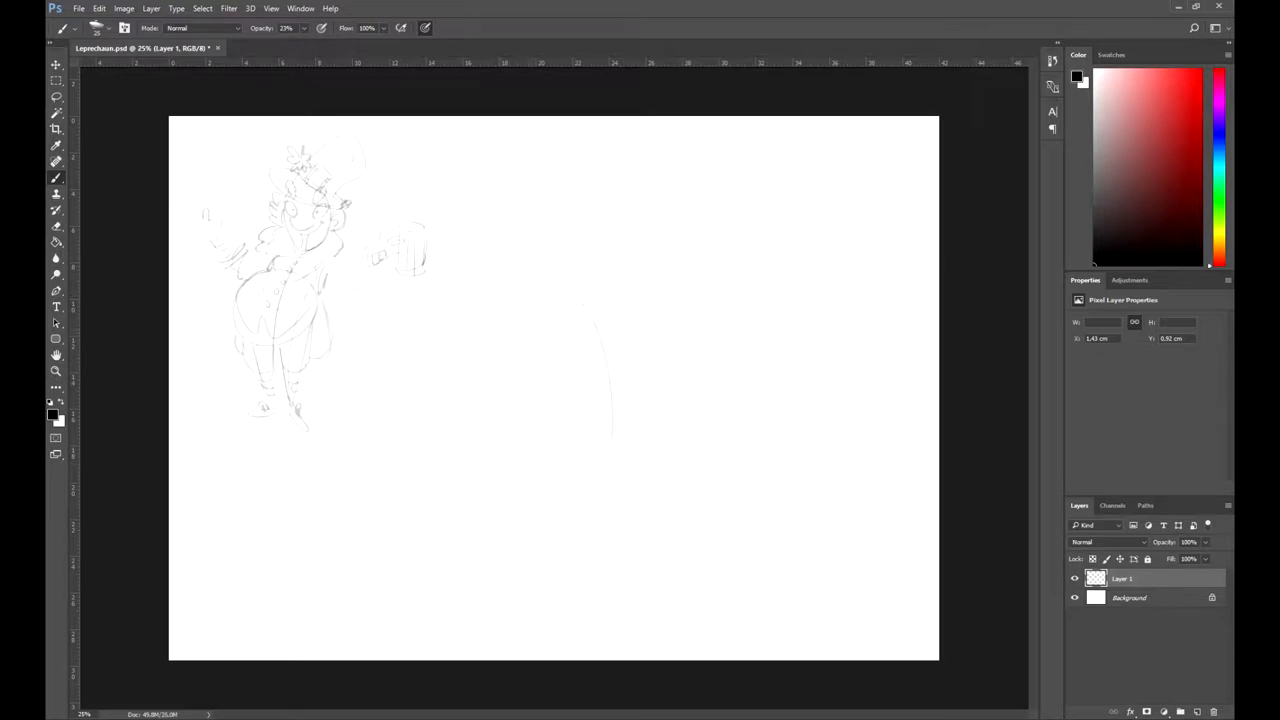
# - Rough in a second leprechaun beside a mug and scale it to the right with Free Transform
pyautogui.moveTo(590, 310); pyautogui.dragTo(600, 590)
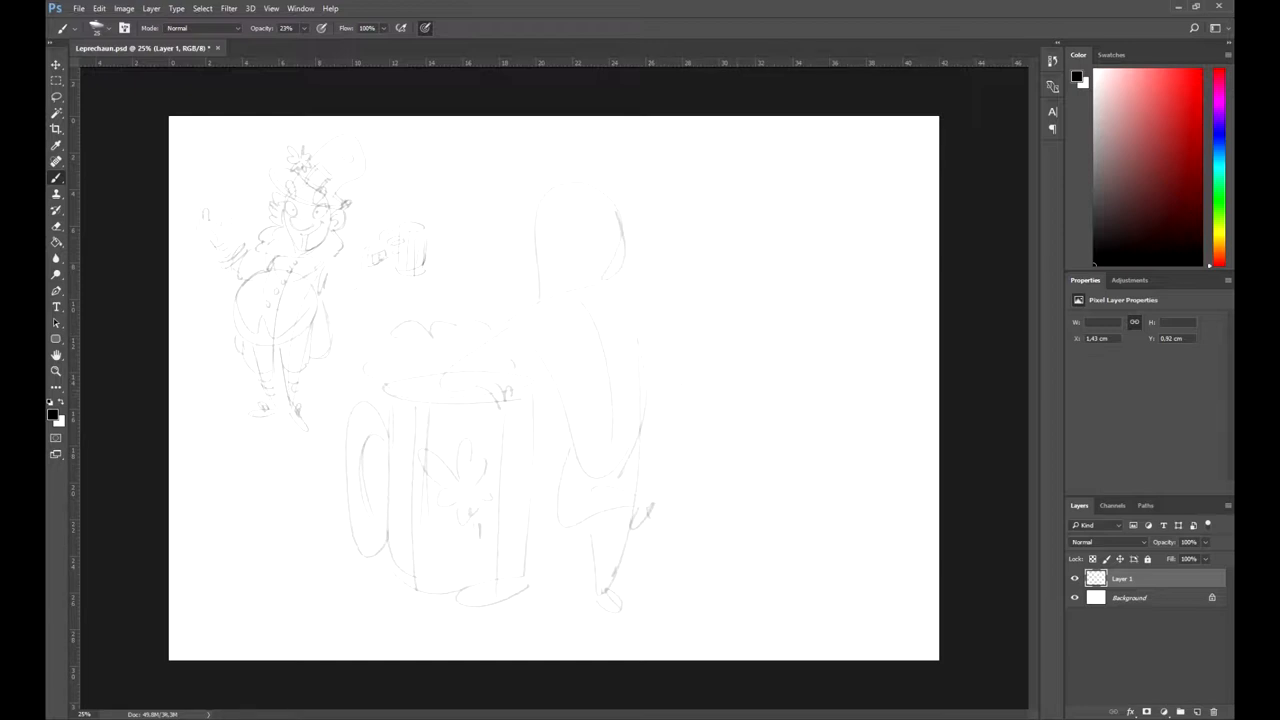
pyautogui.moveTo(670, 300); pyautogui.dragTo(650, 430)
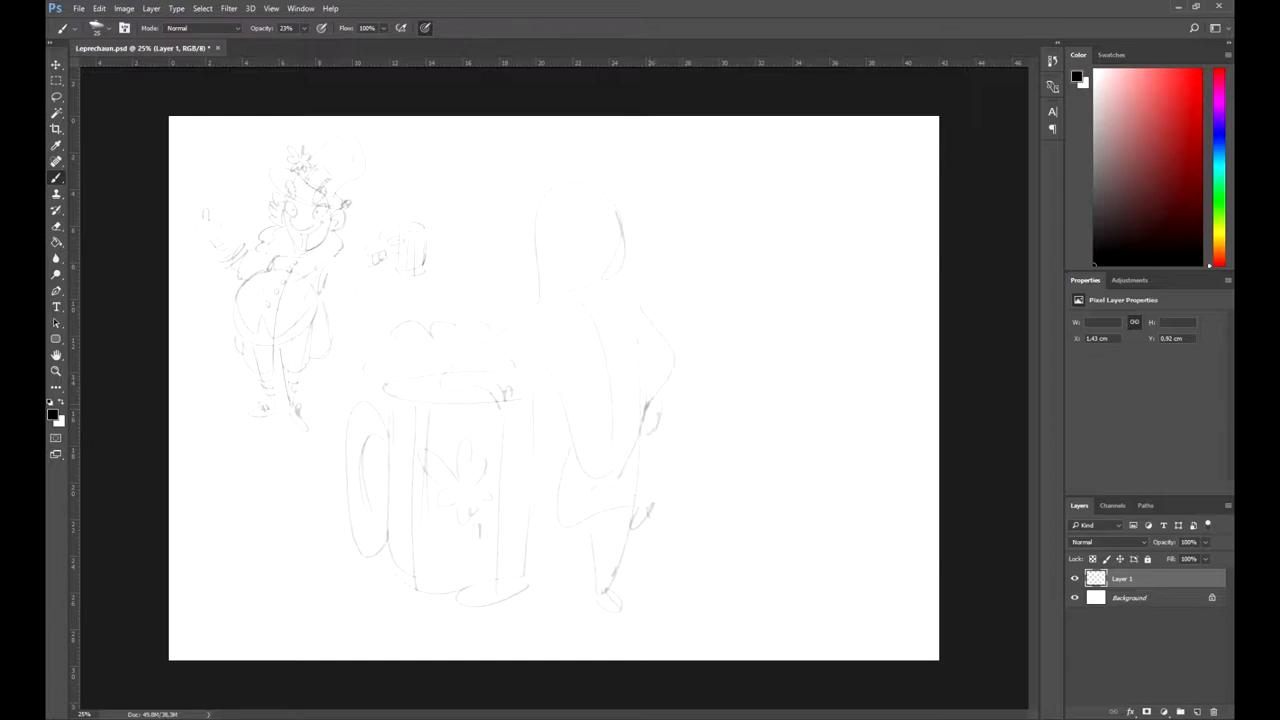
pyautogui.press('ctrl+t')
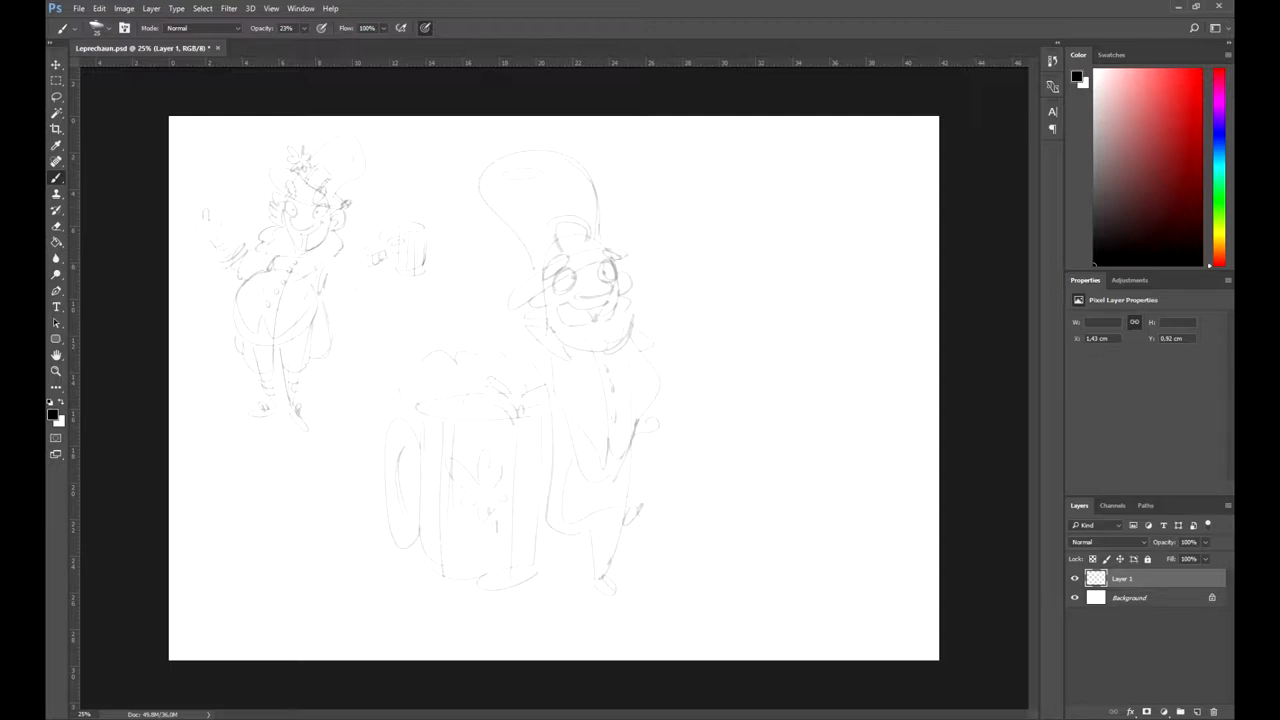
pyautogui.moveTo(545, 250); pyautogui.dragTo(560, 280)
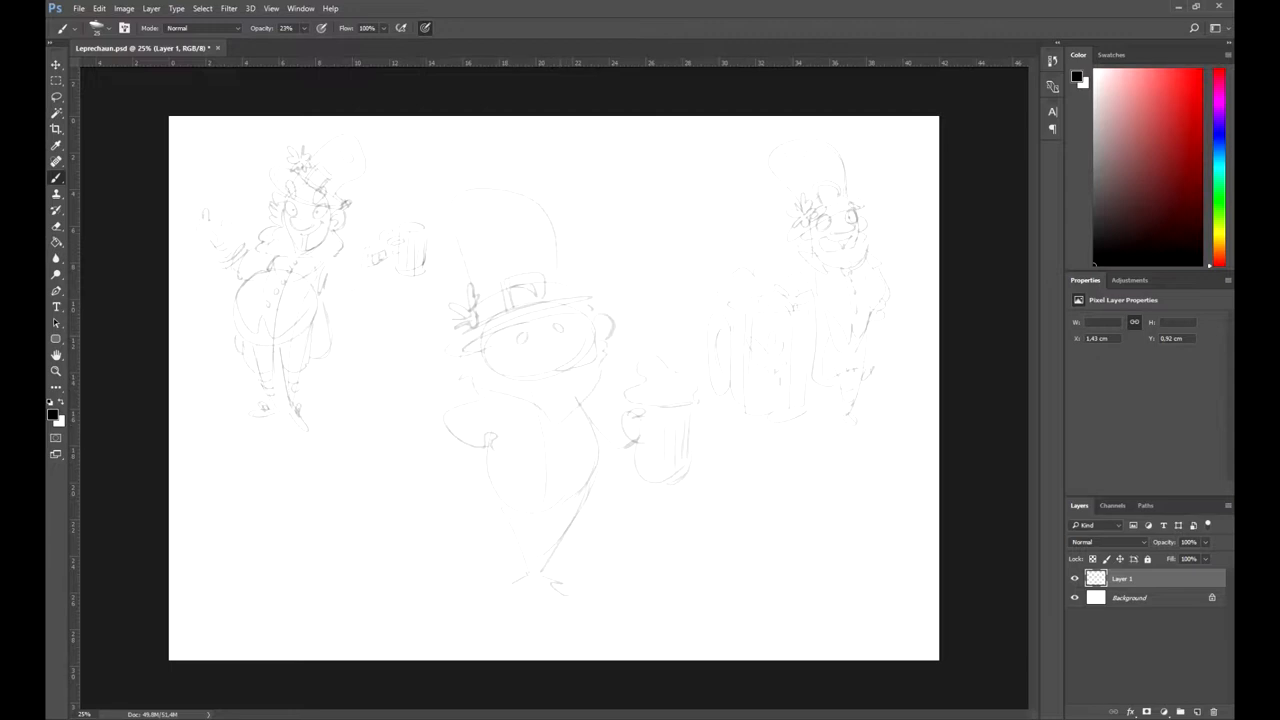
# - Detail the central leprechaun's face, beard, coat and boots, then select the right-hand sketch
pyautogui.moveTo(515, 345); pyautogui.dragTo(565, 360)
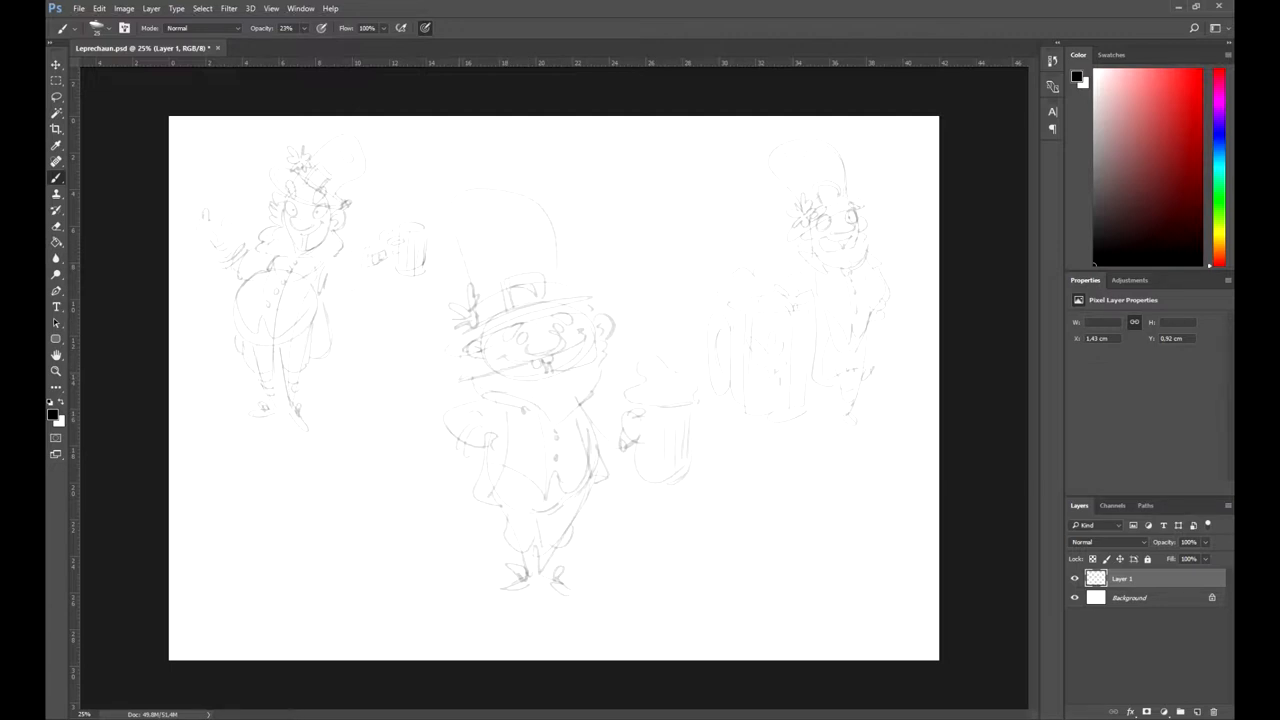
pyautogui.moveTo(430, 310); pyautogui.dragTo(450, 385)
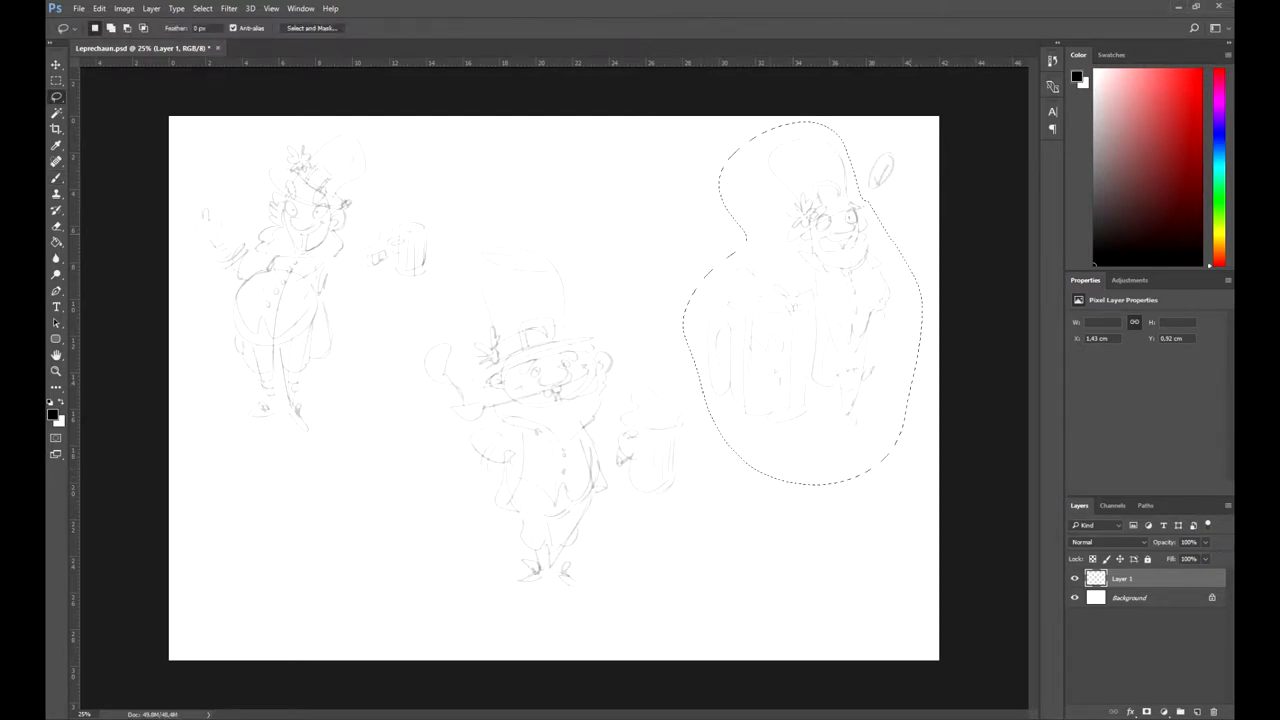
# - Rename the brainstorm sketches layer to 'brain storming'
pyautogui.click(124, 8)
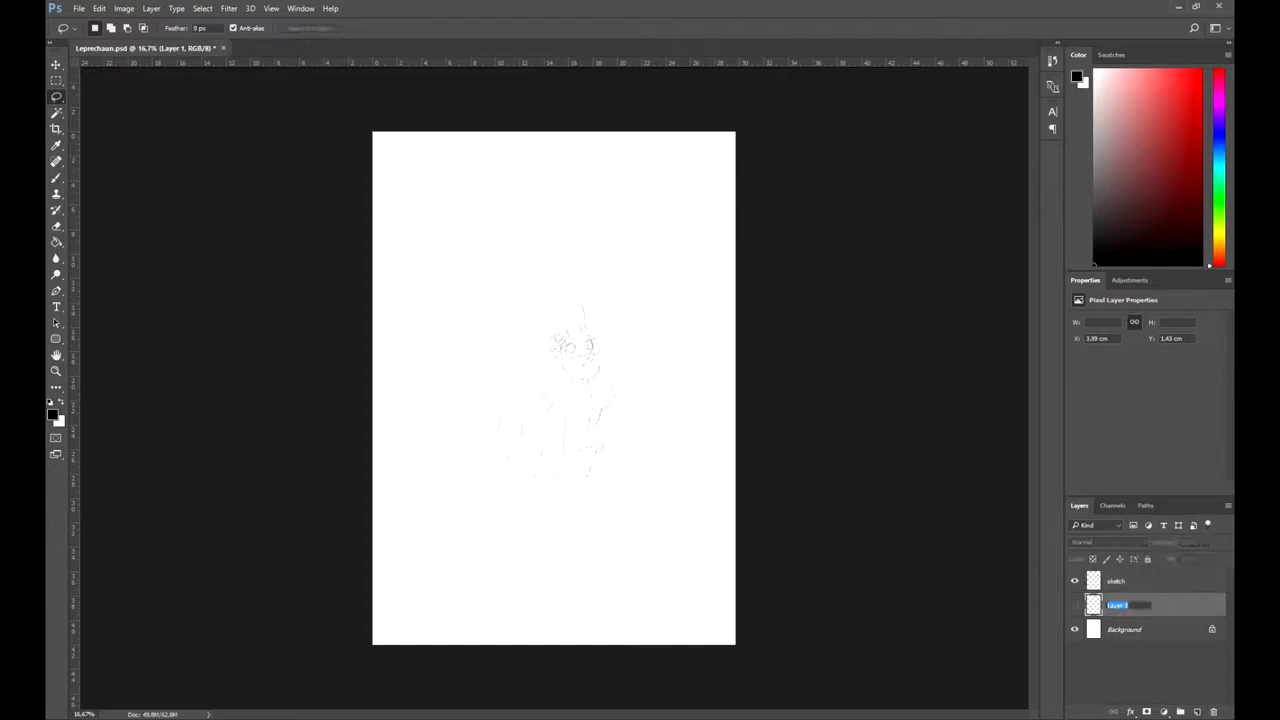
pyautogui.write('brain storming')
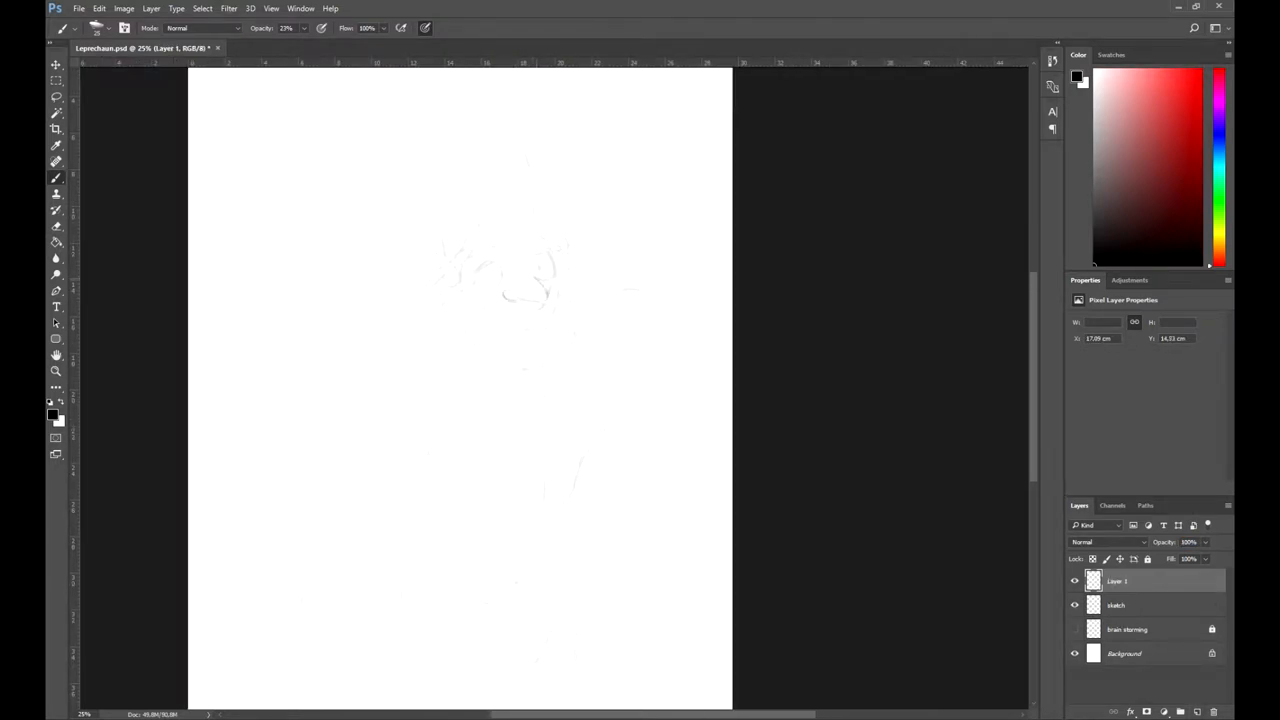
# - Draw the leprechaun's face and beard cleanly, then the hat, pipe and body around it
pyautogui.moveTo(500, 275); pyautogui.dragTo(545, 290)
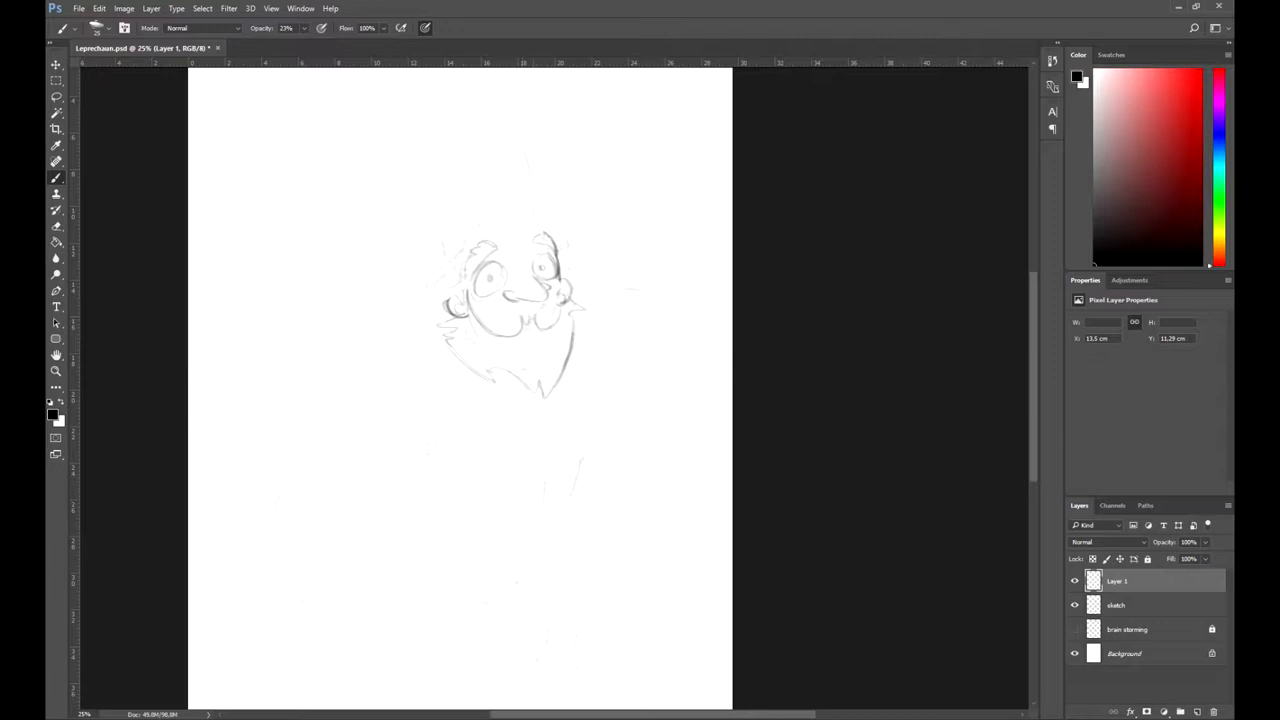
pyautogui.moveTo(530, 300); pyautogui.dragTo(650, 300)
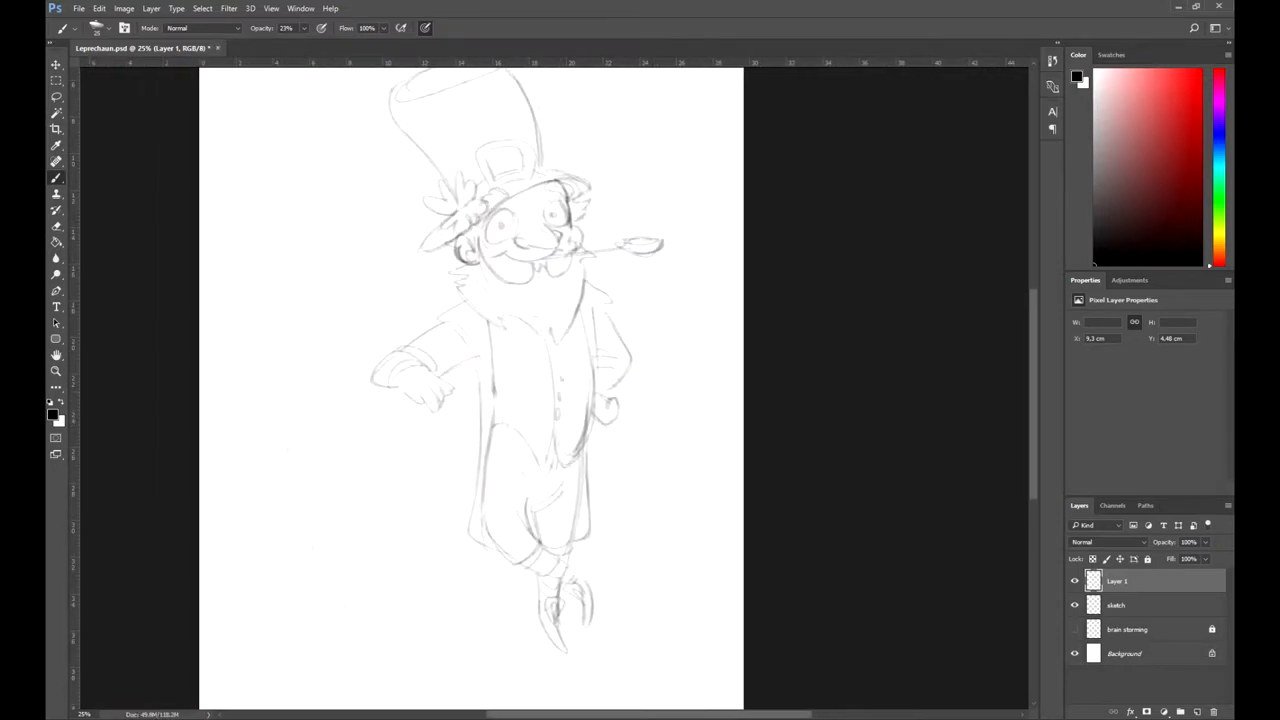
# - Add the foamy beer mug with pipe smoke to finish the drawing
pyautogui.moveTo(470, 380); pyautogui.dragTo(455, 360)
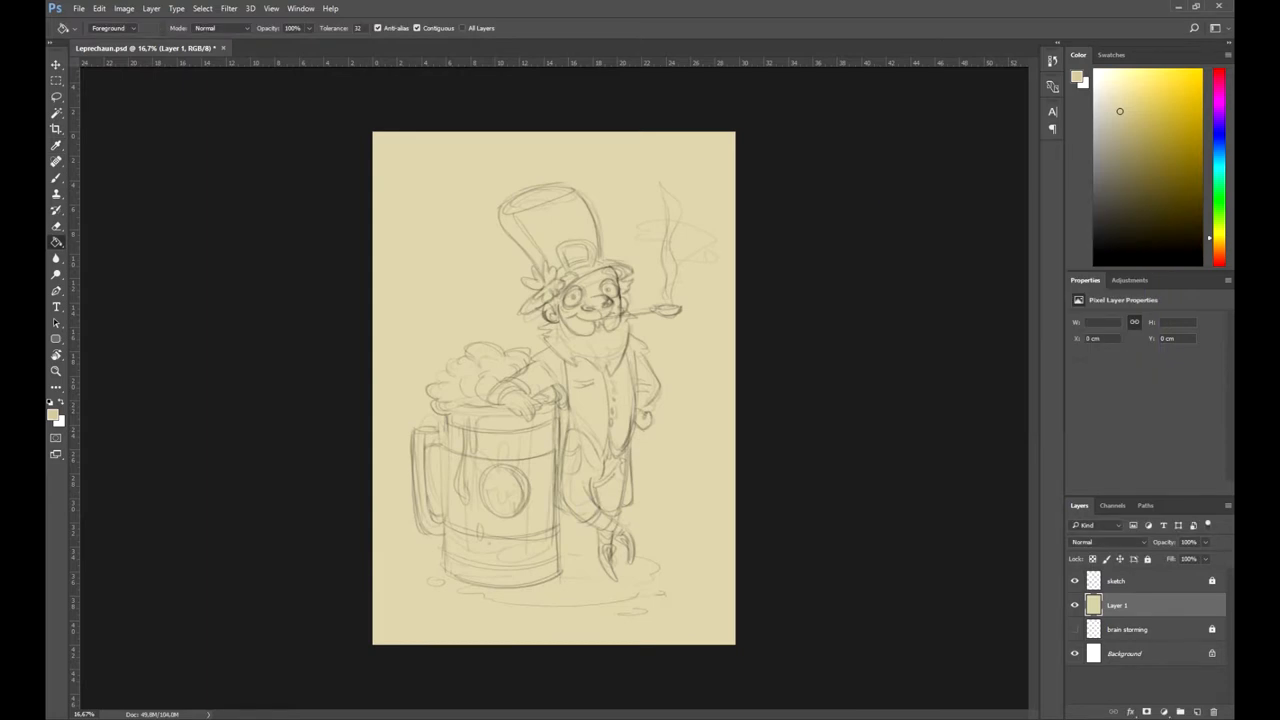
# - Fill the layer beneath the drawing with pale beige
pyautogui.click(1163, 711)
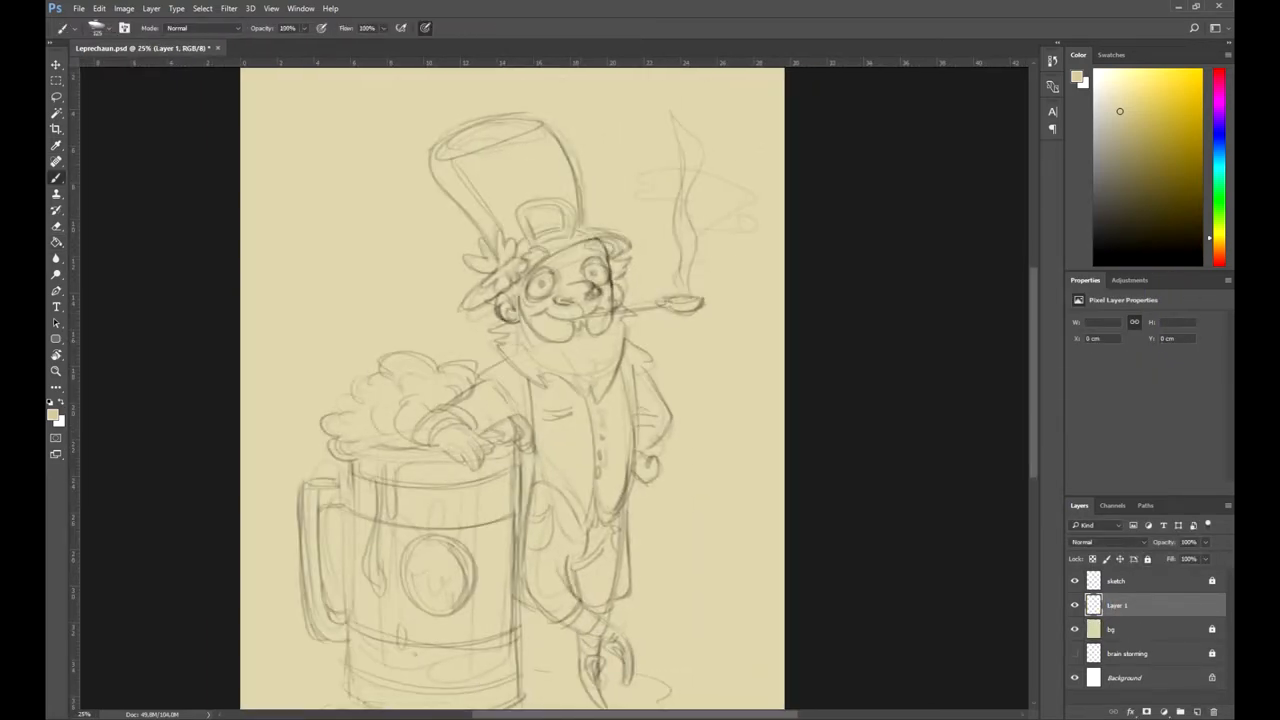
# - Pick a warm salmon skin tone as the foreground colour in the Color Picker
pyautogui.click(49, 404)
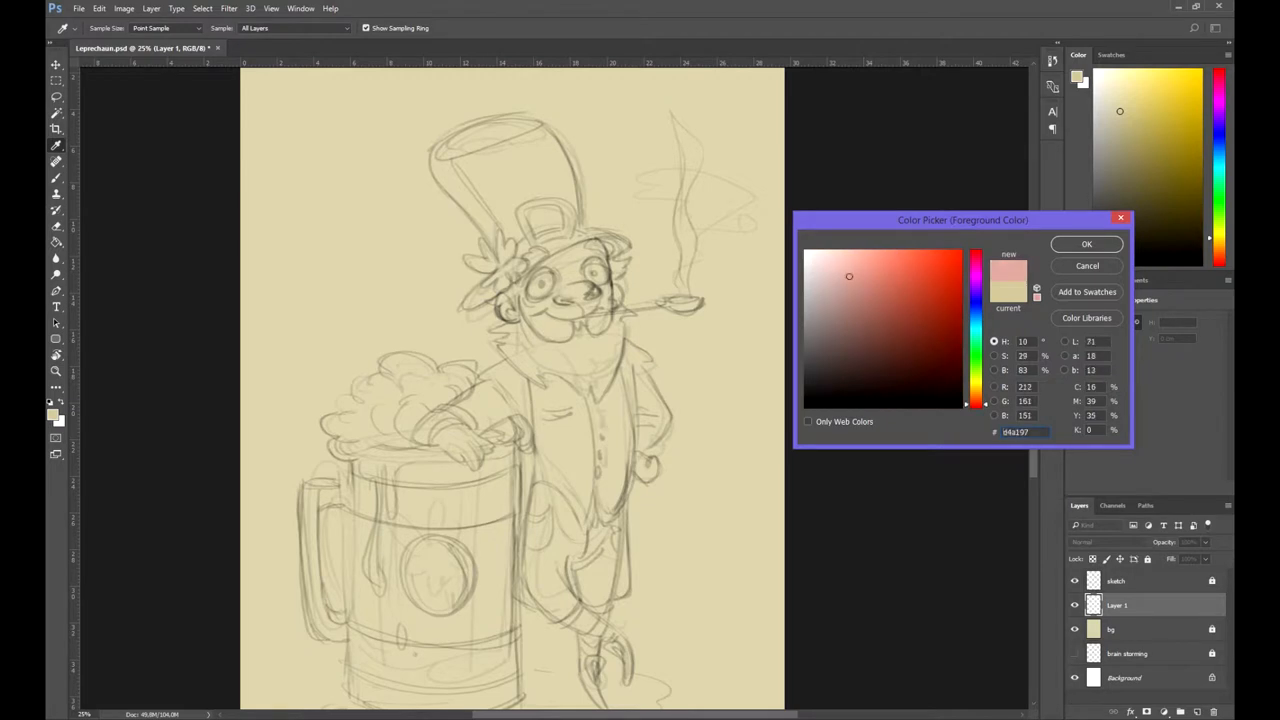
pyautogui.click(823, 272)
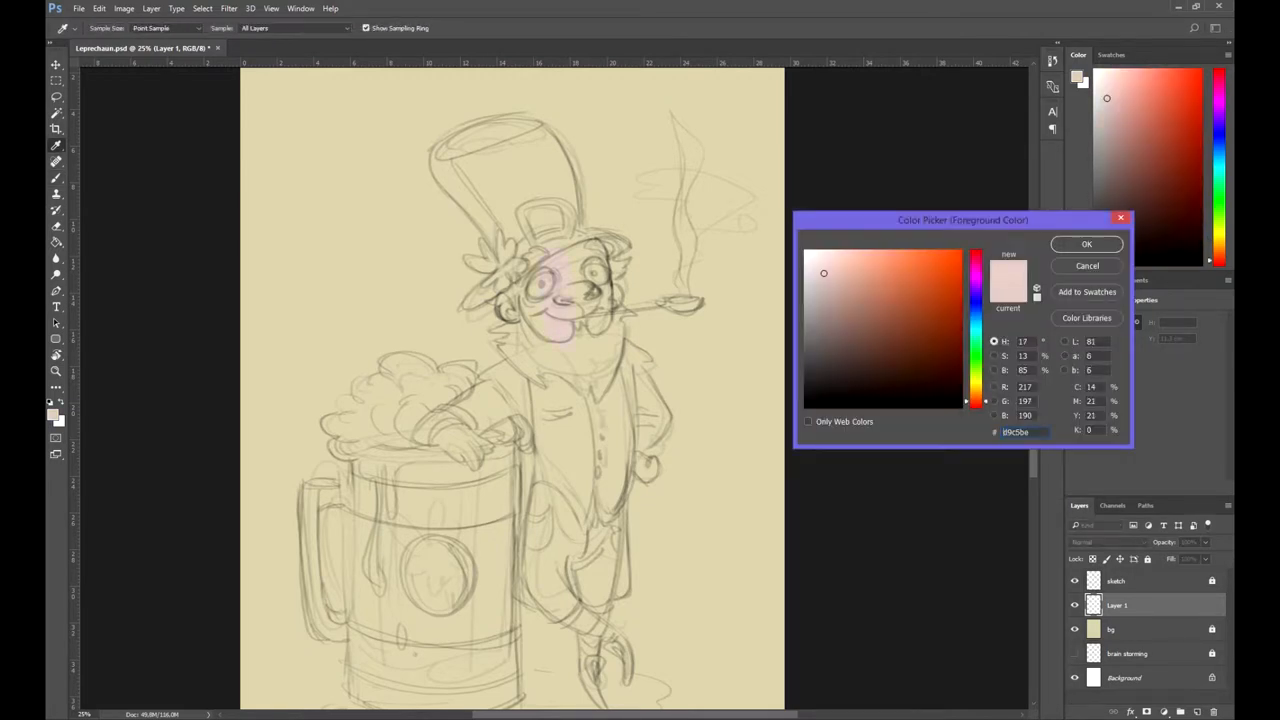
pyautogui.click(1086, 244)
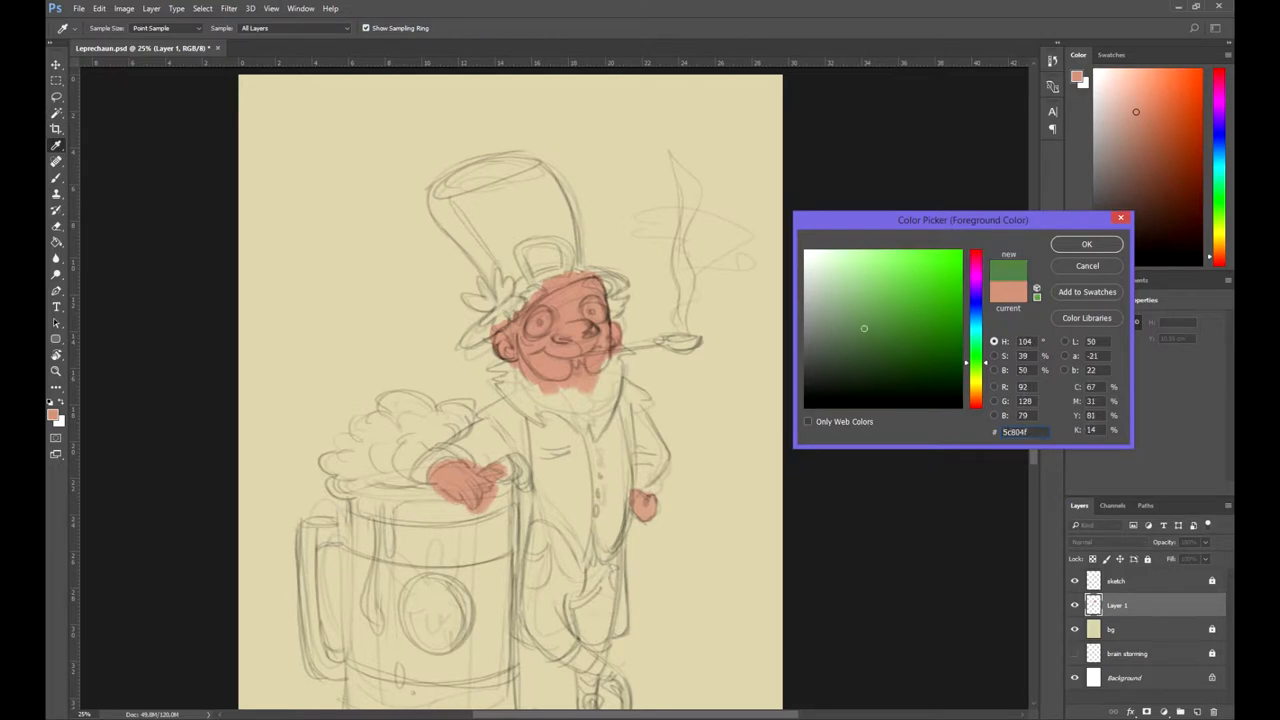
# - Confirm green as the foreground colour for painting the clothes
pyautogui.click(1086, 243)
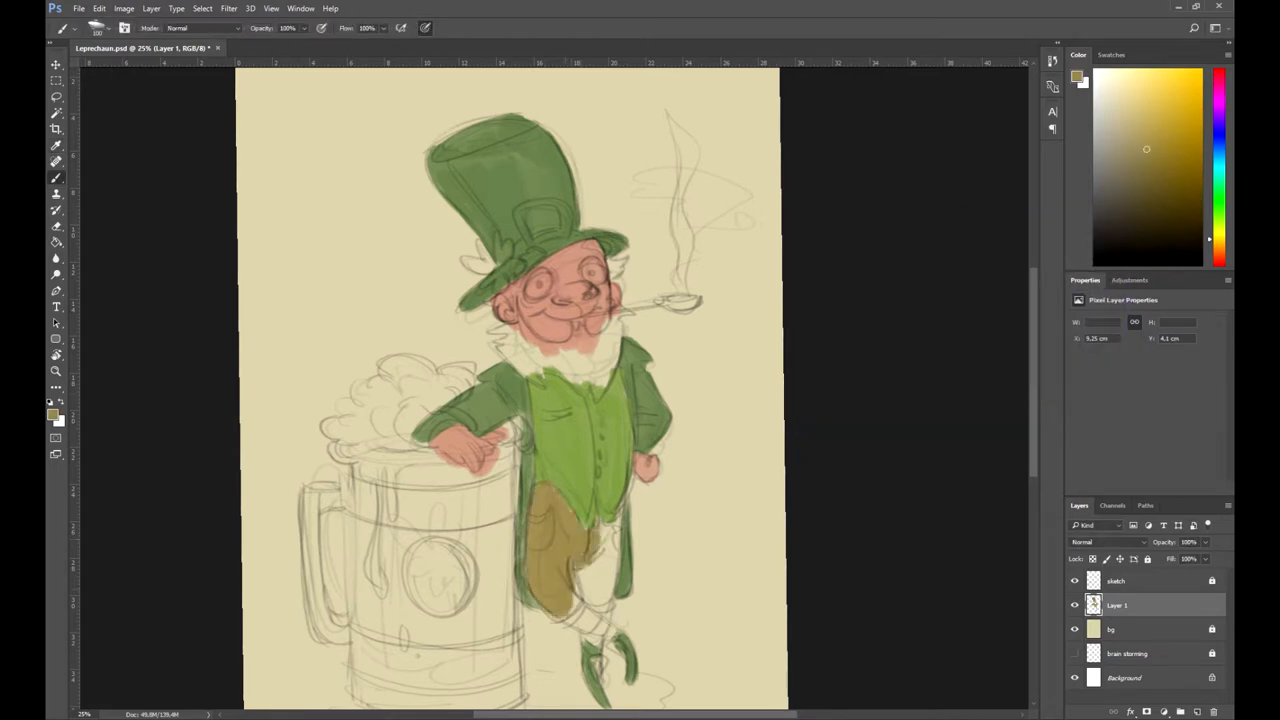
# - Choose an orange and block in the beard, clover hat trim, and brown mug with blue bands
pyautogui.click(49, 410)
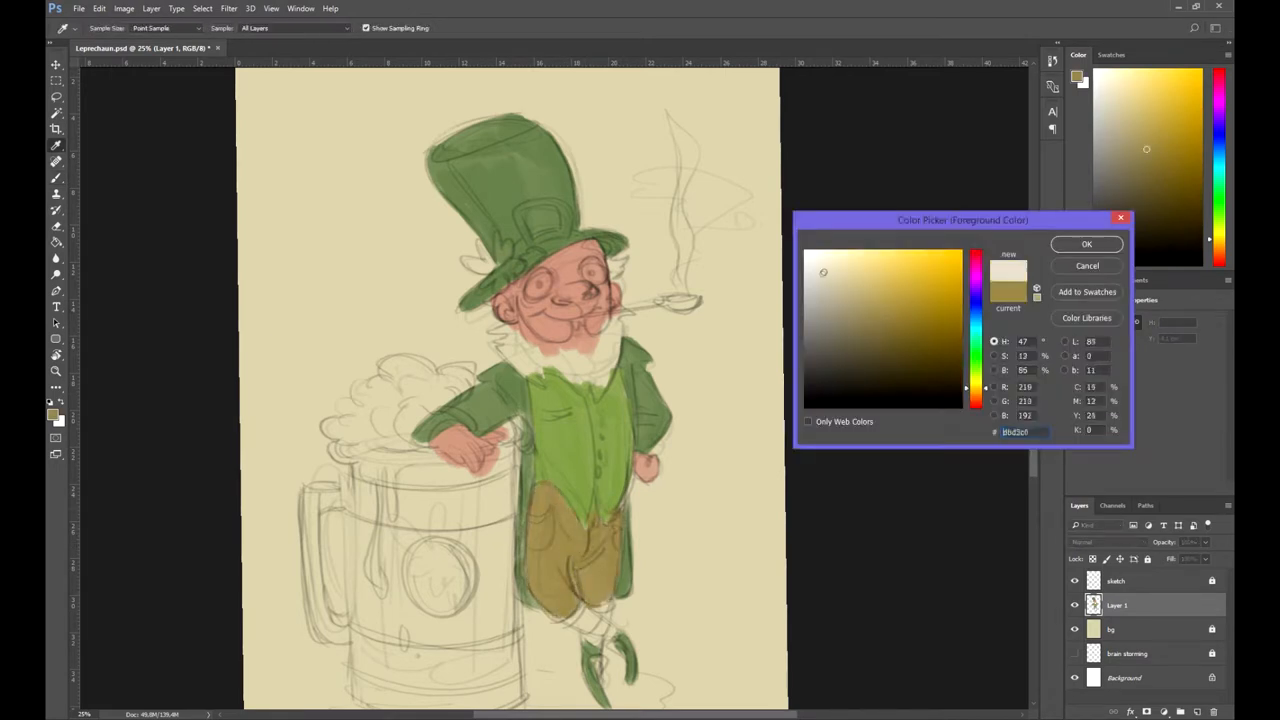
pyautogui.click(1086, 243)
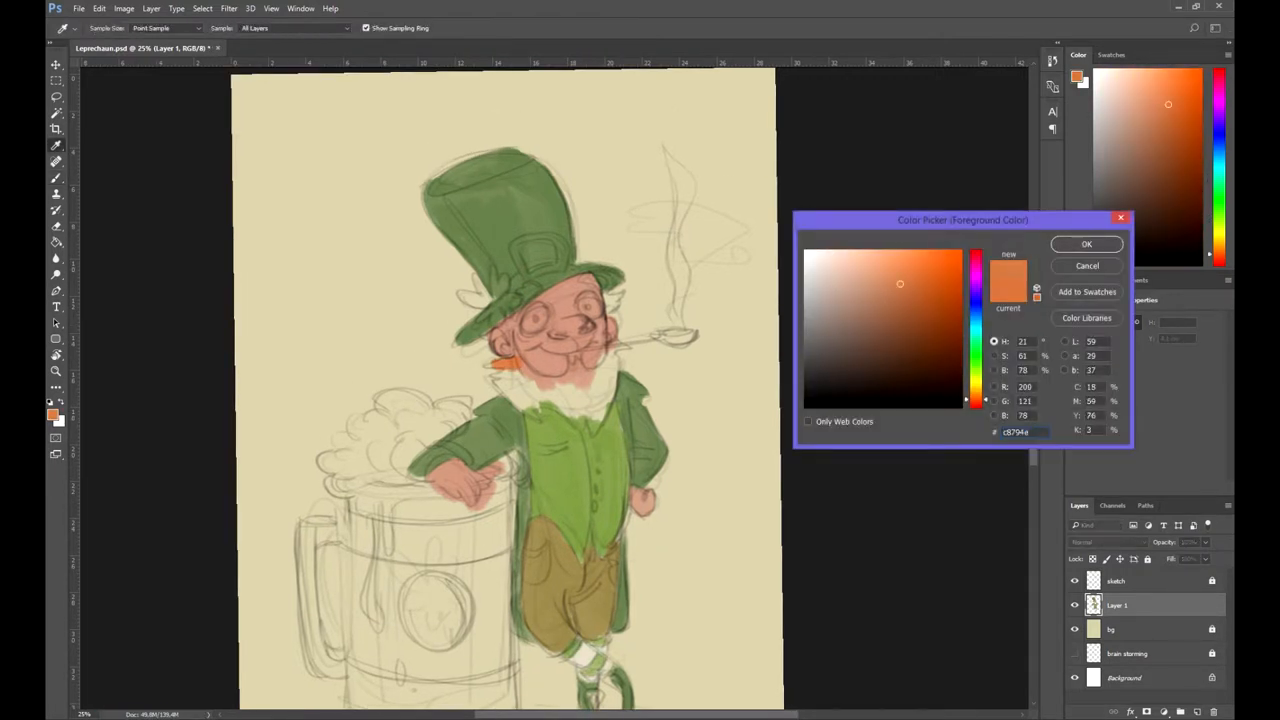
pyautogui.click(1086, 243)
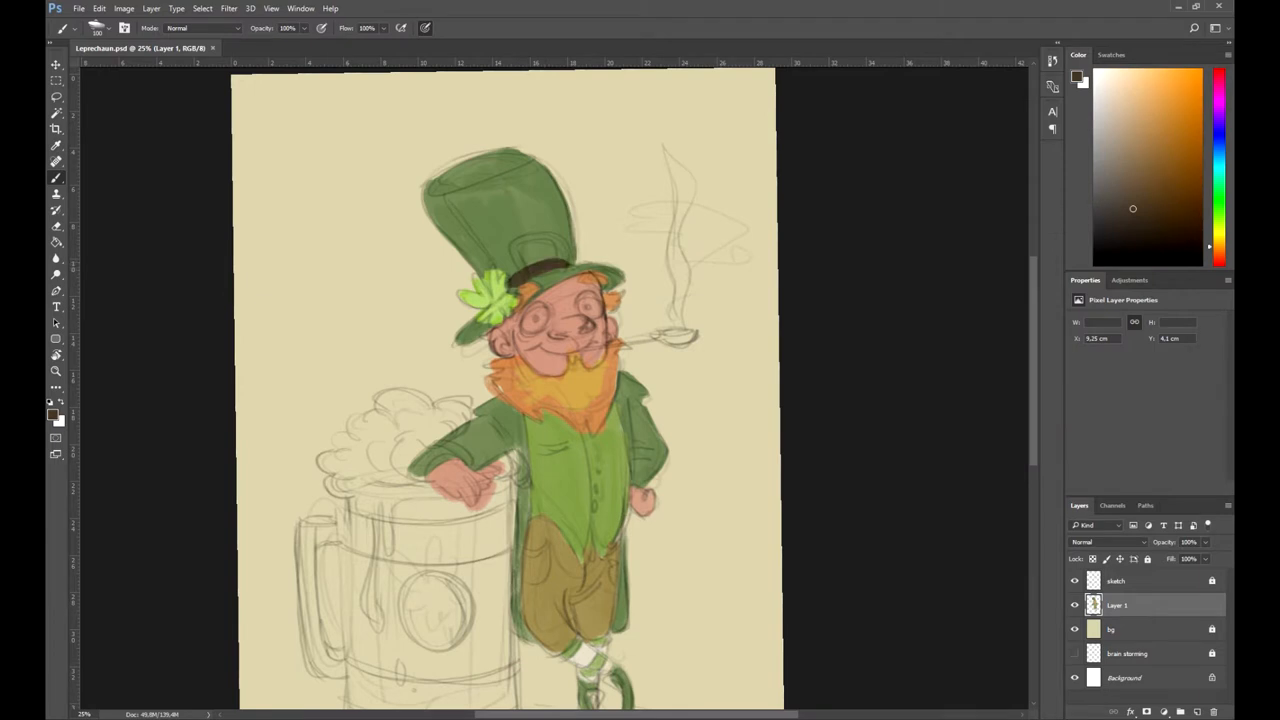
pyautogui.click(49, 402)
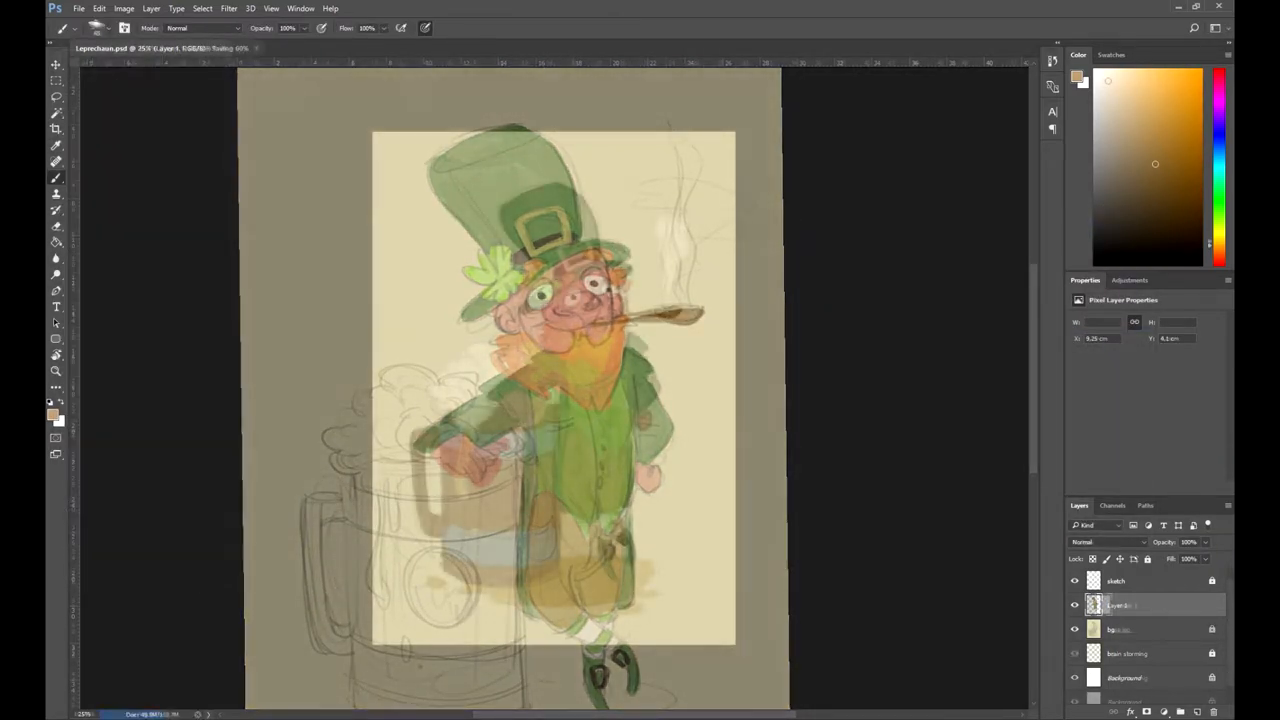
pyautogui.click(1081, 81)
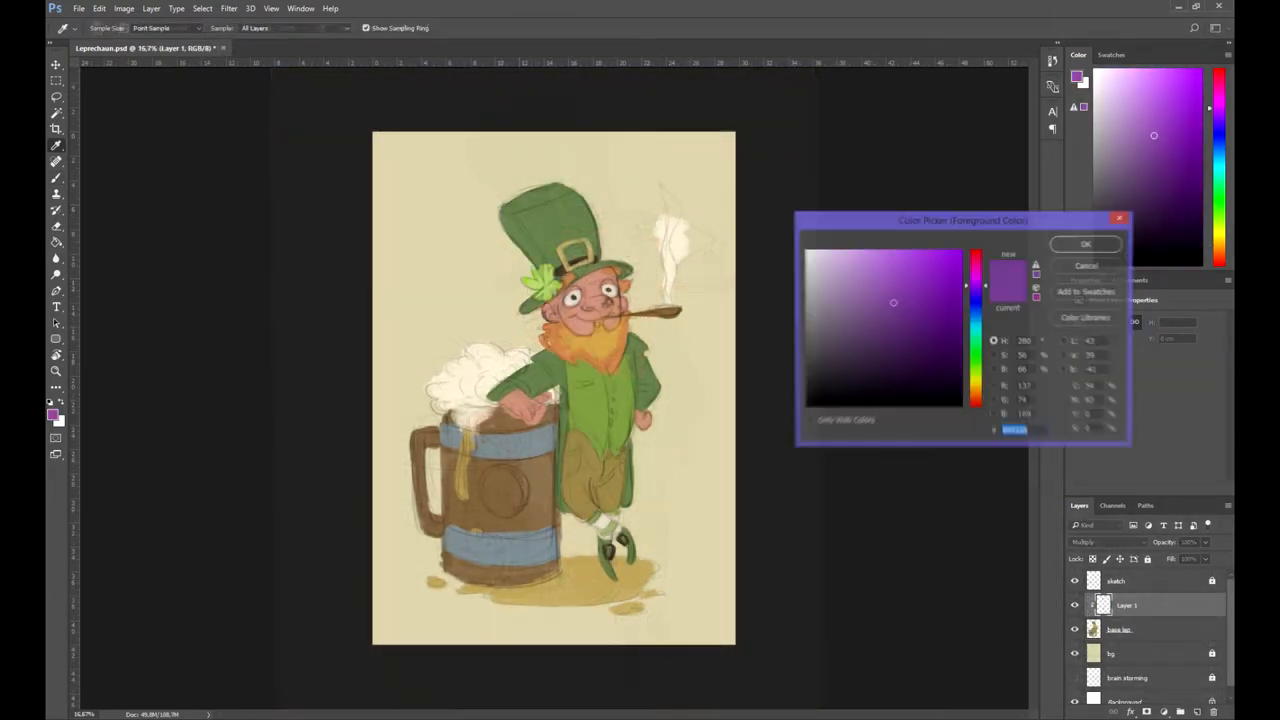
# - Pick a purple colour and paint shadows over the leprechaun, mug and foam
pyautogui.click(1086, 244)
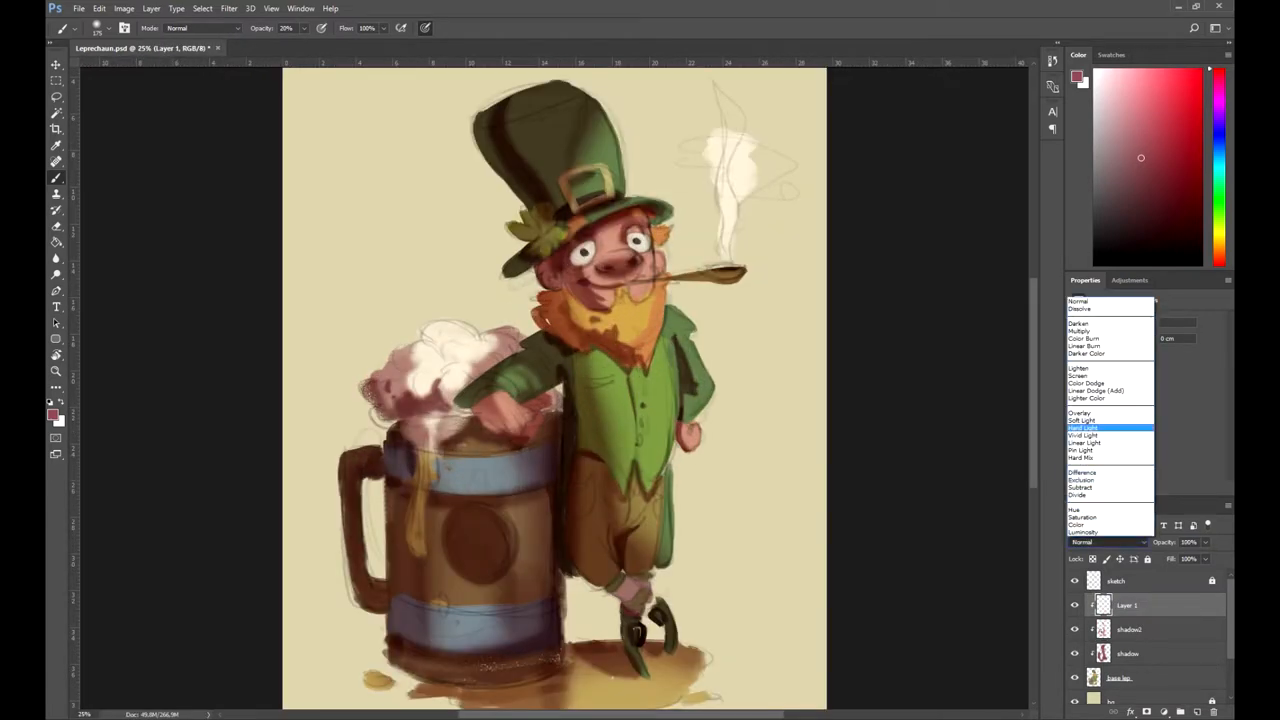
# - Pick a pale yellow and paint highlights on the beard, buckle, buttons and mug bands
pyautogui.click(52, 407)
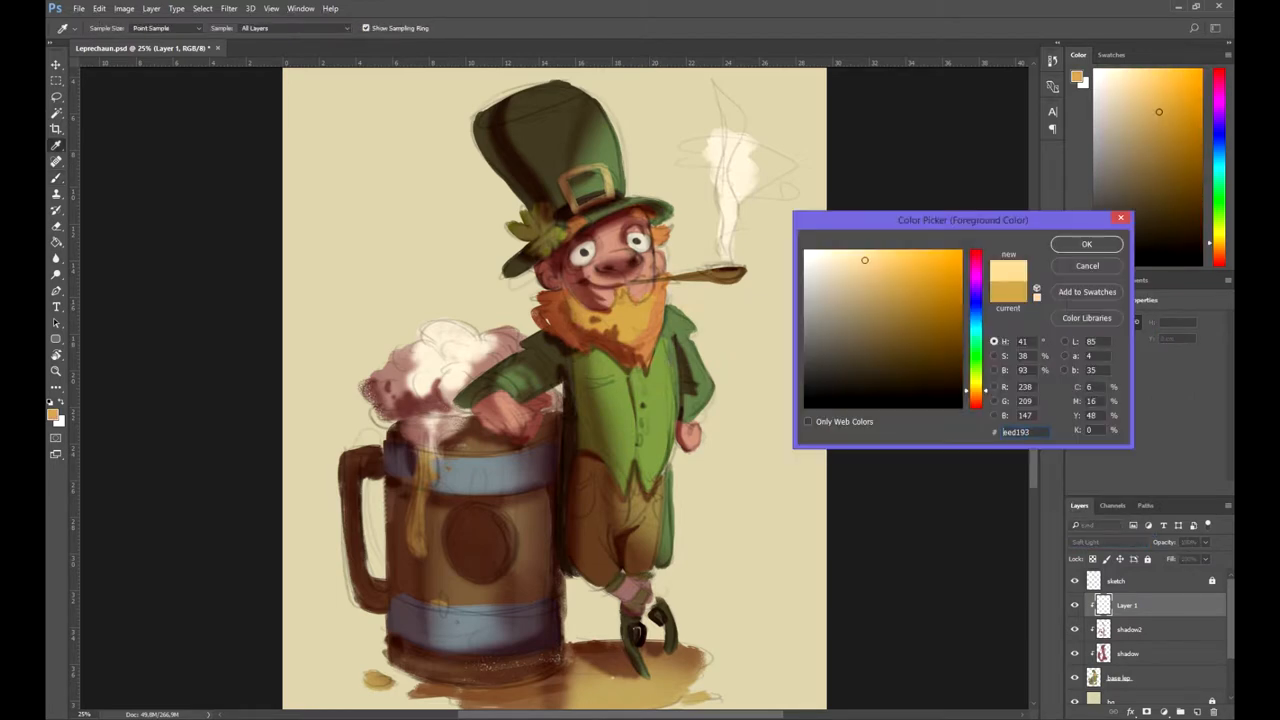
pyautogui.click(1086, 243)
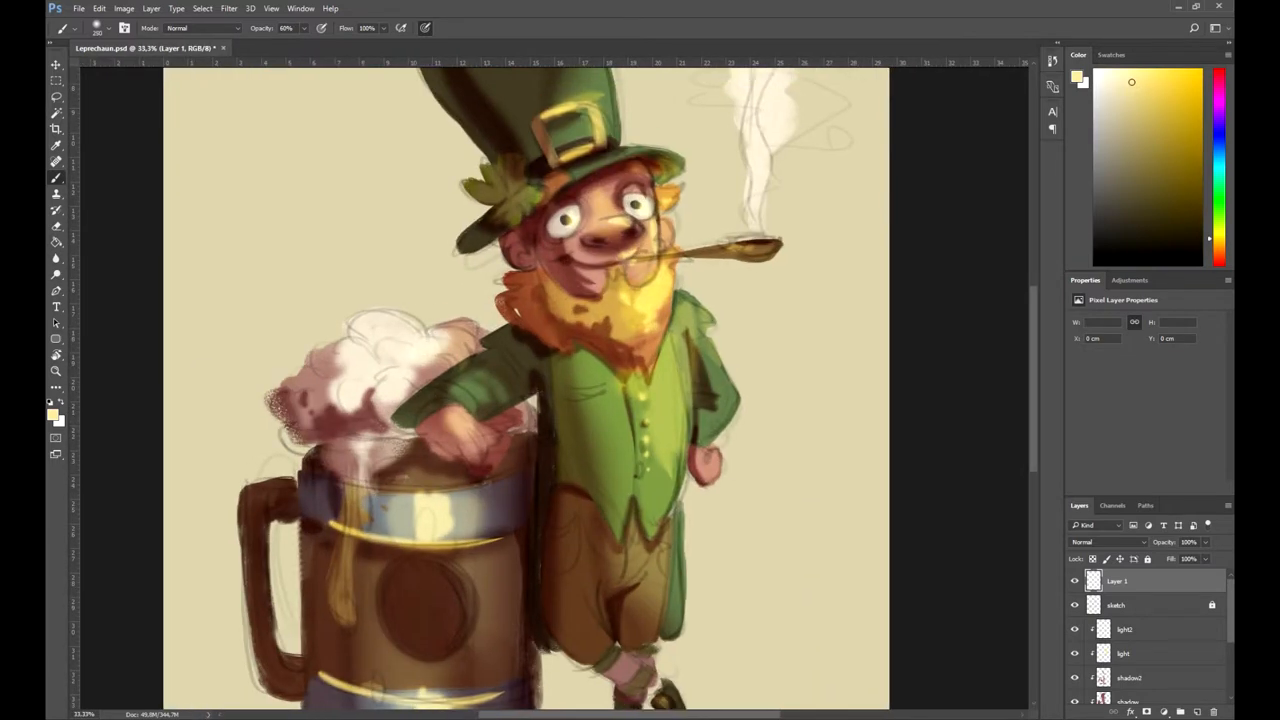
# - On a new top layer at 60% opacity, smoothly paint over face, nose, eyes and hat
pyautogui.click(1117, 604)
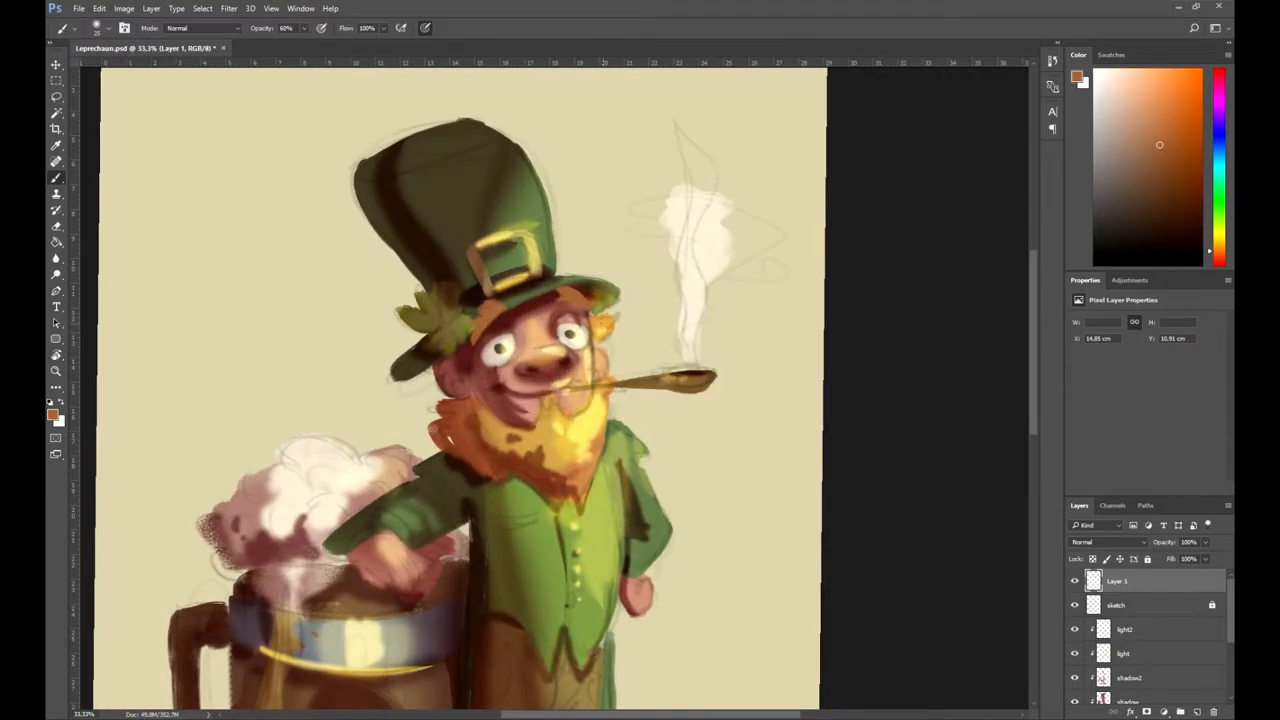
pyautogui.click(1164, 94)
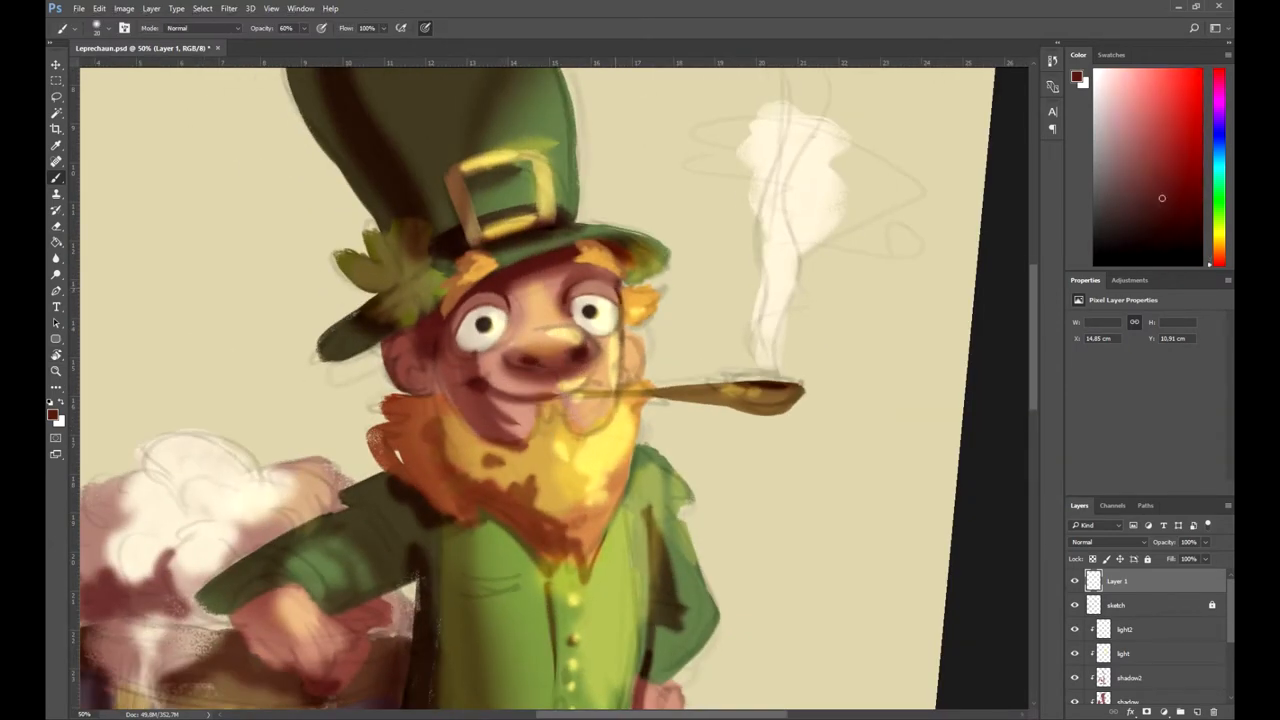
pyautogui.click(1139, 86)
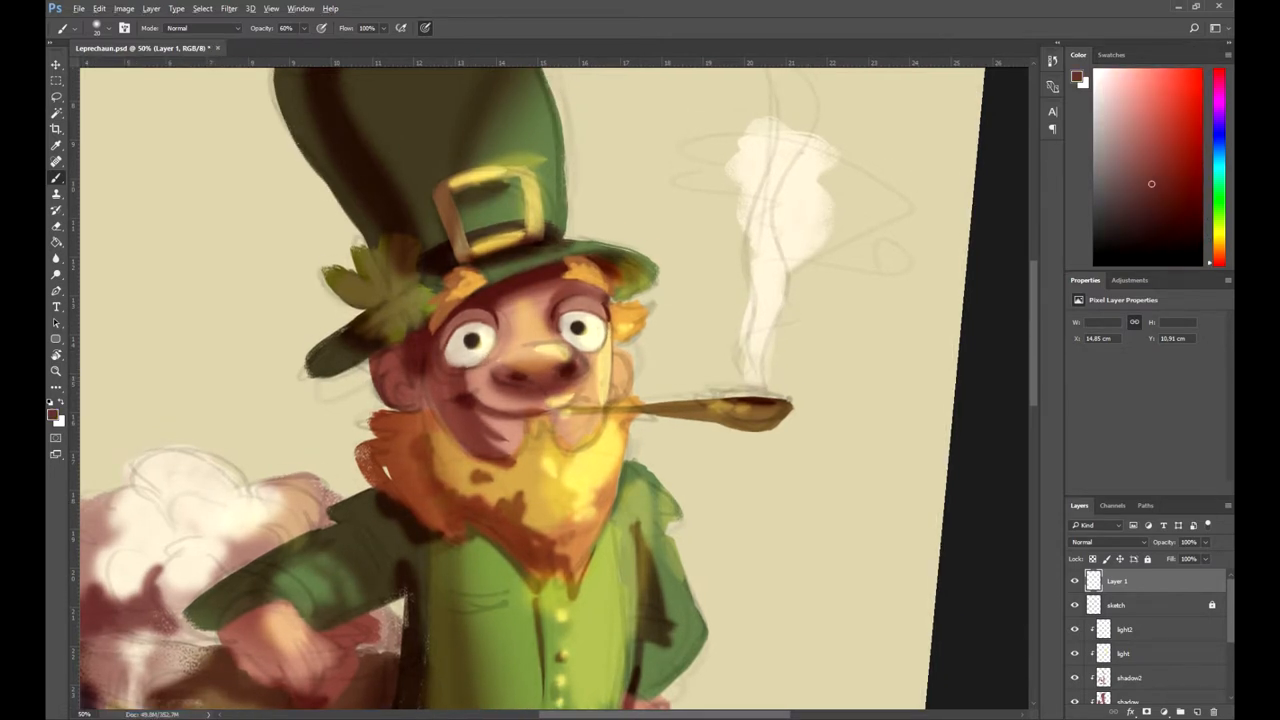
pyautogui.click(1108, 98)
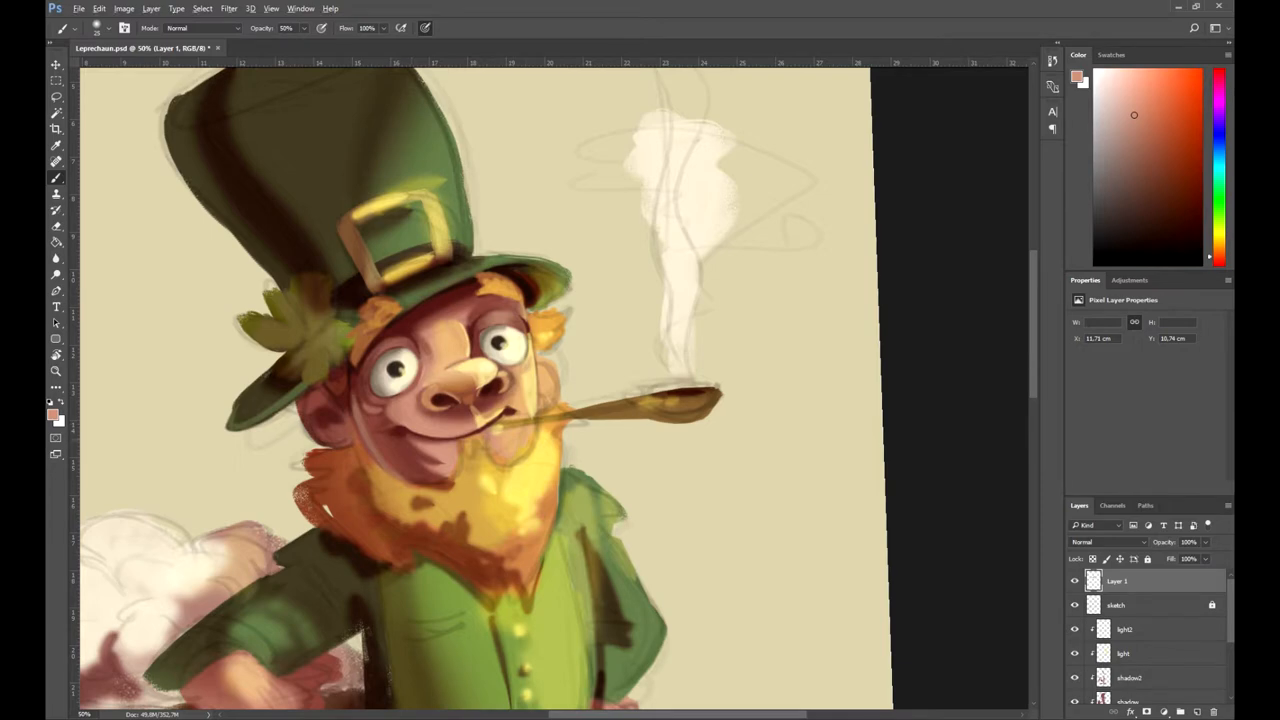
# - Soften the face shading, highlight the nose, and refine the beard edges and pipe smoke
pyautogui.click(1160, 195)
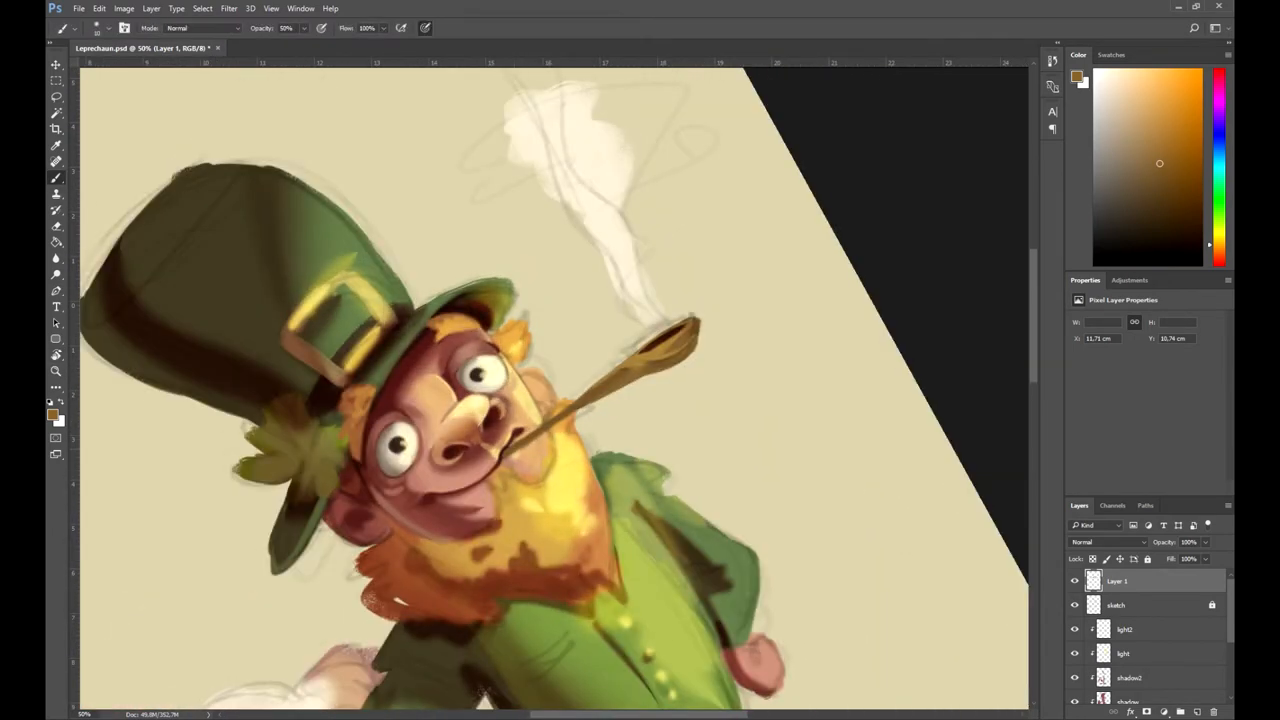
pyautogui.click(1160, 139)
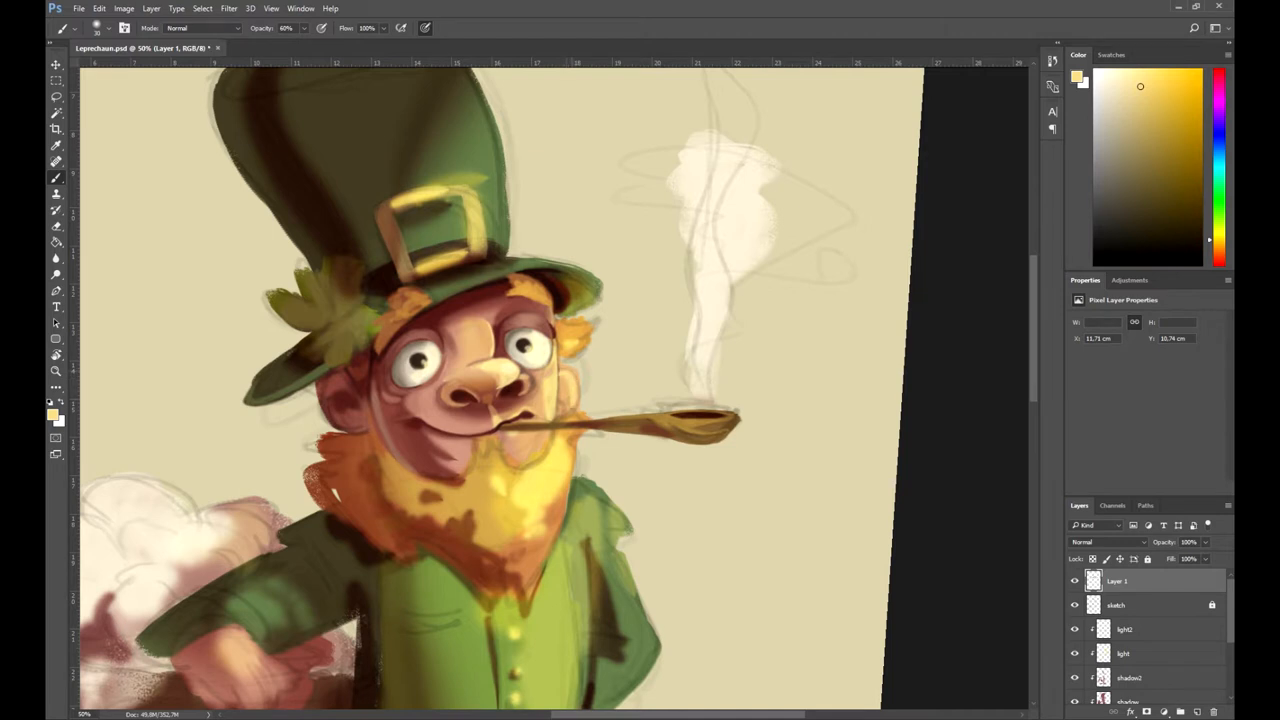
pyautogui.click(1145, 96)
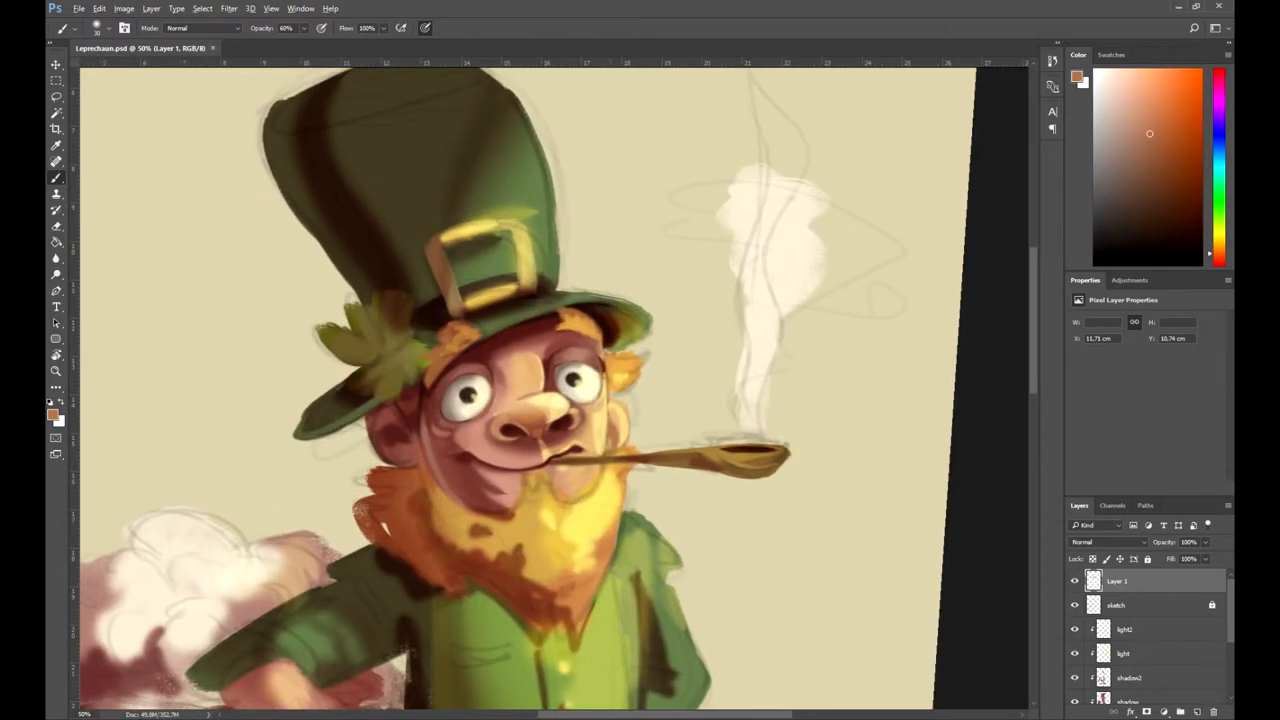
pyautogui.click(1156, 78)
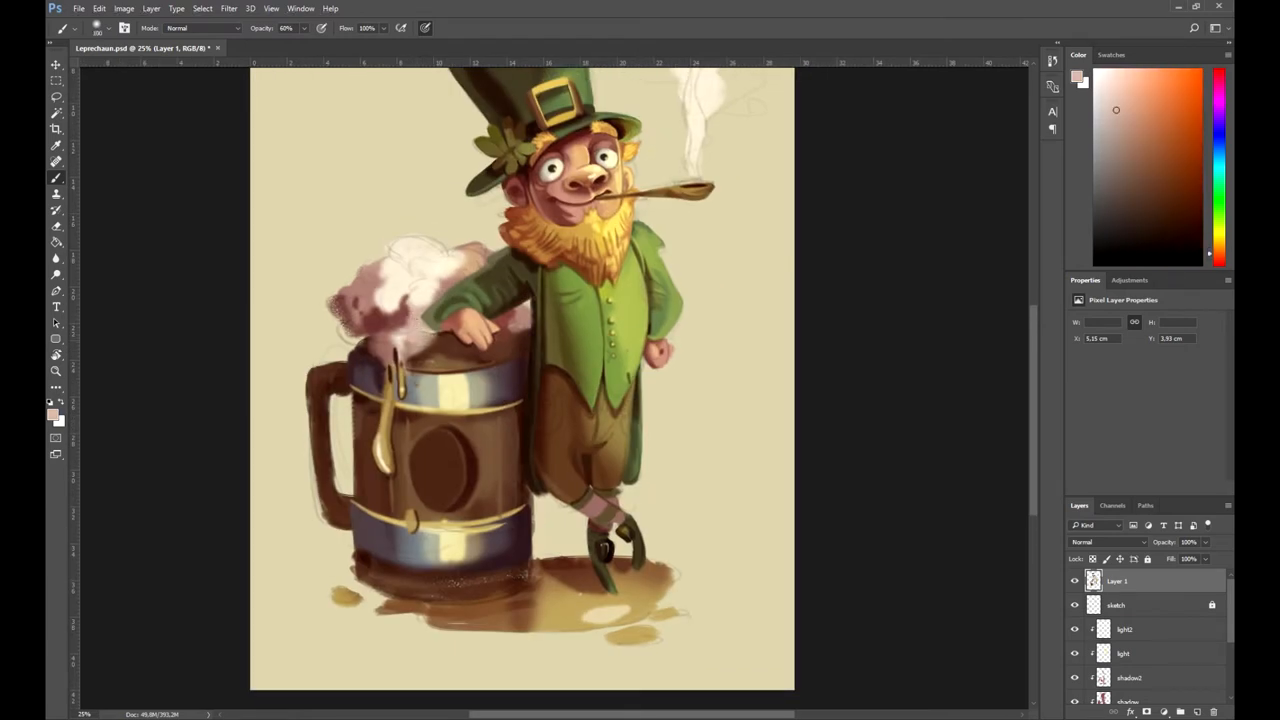
# - Hide the sketch layer and clean up the hat, clover, foam and pipe smoke
pyautogui.click(1151, 196)
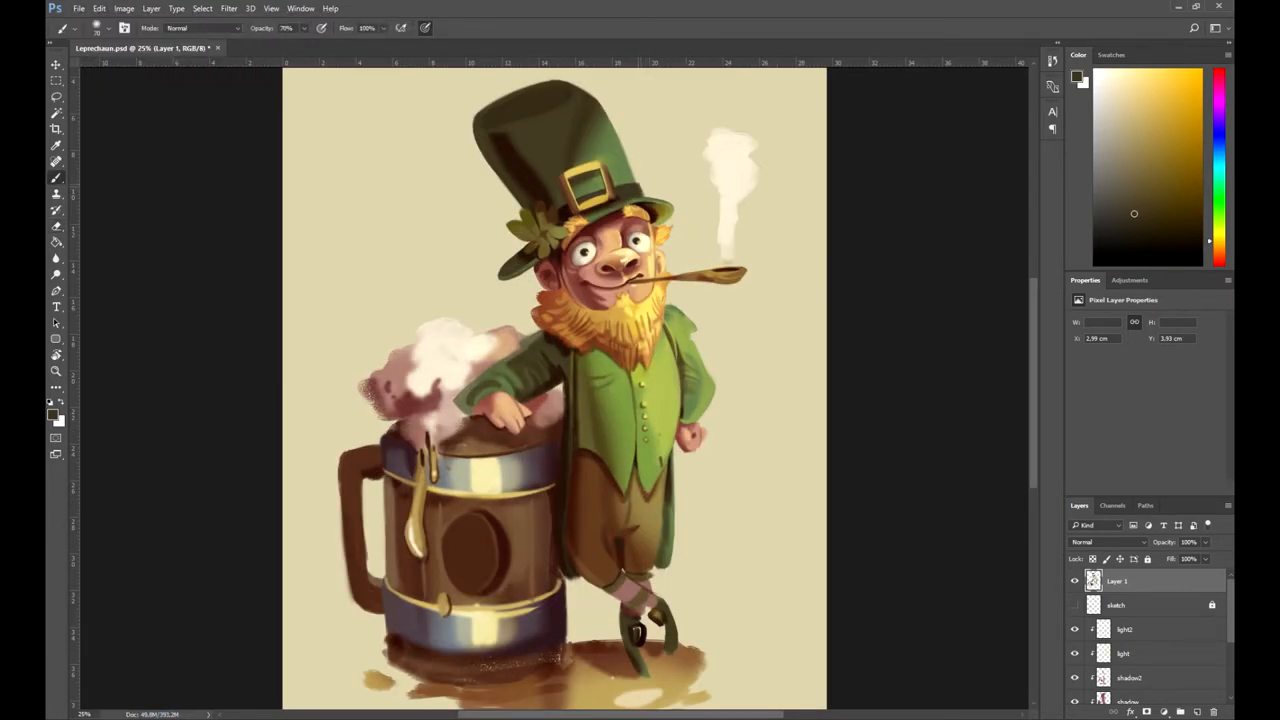
pyautogui.click(1166, 223)
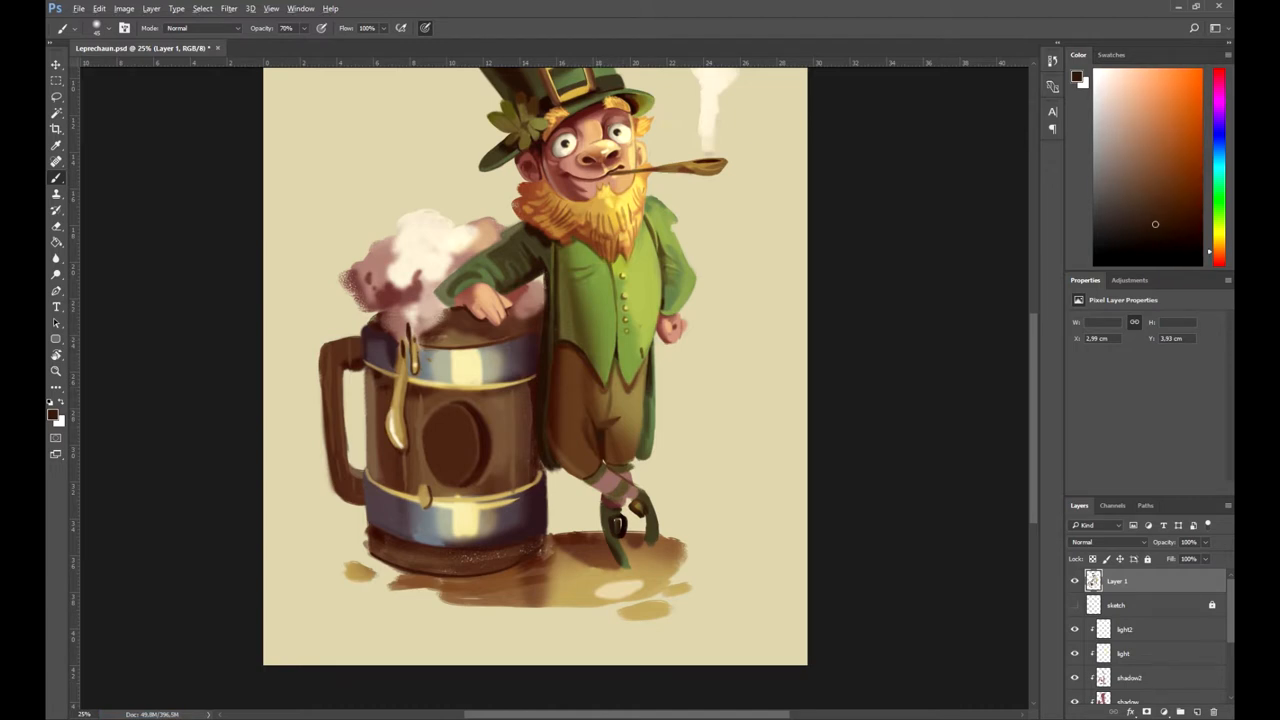
pyautogui.click(1162, 198)
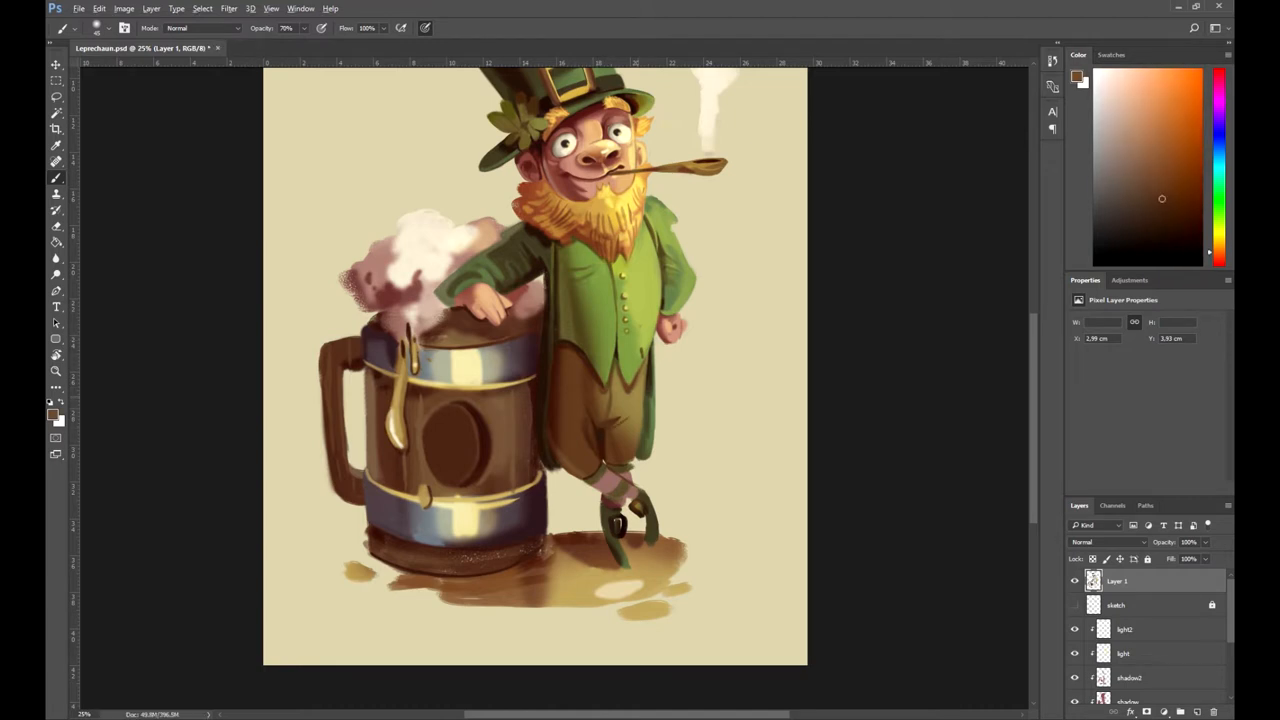
# - At 40% opacity, smooth the mug's foam, handle and lower edges, shoes and puddle
pyautogui.click(1157, 183)
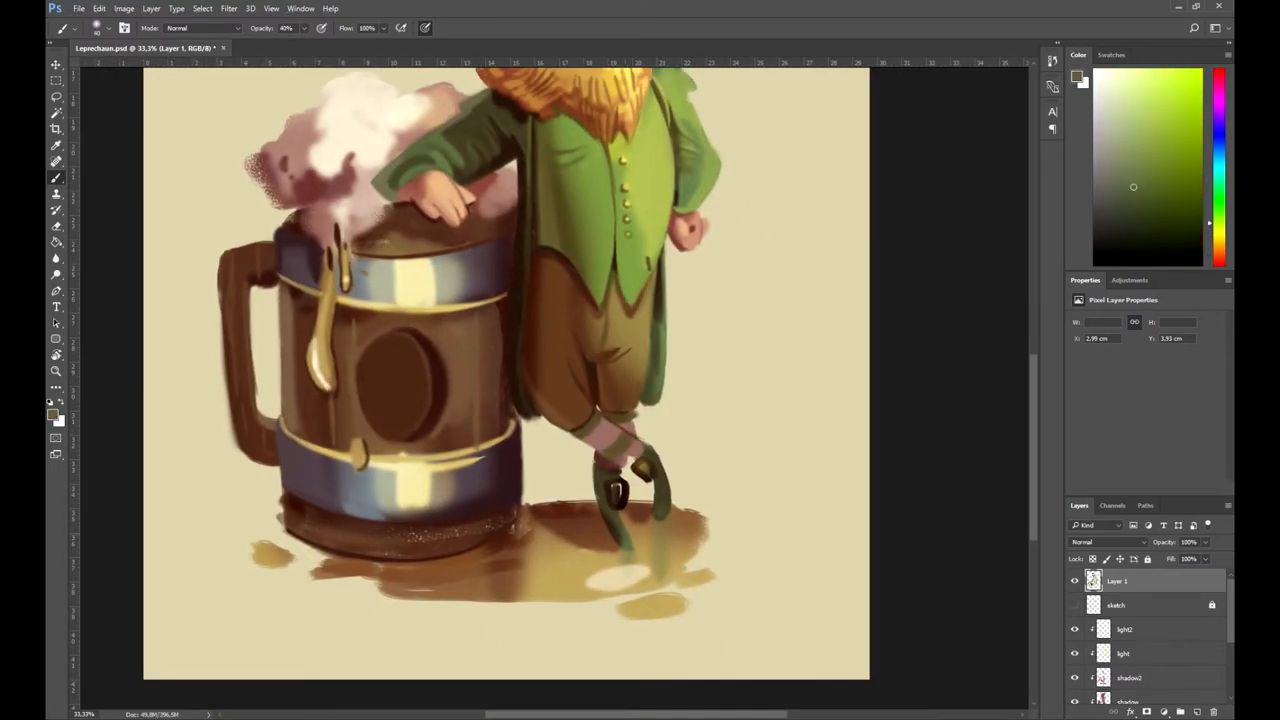
pyautogui.click(1150, 222)
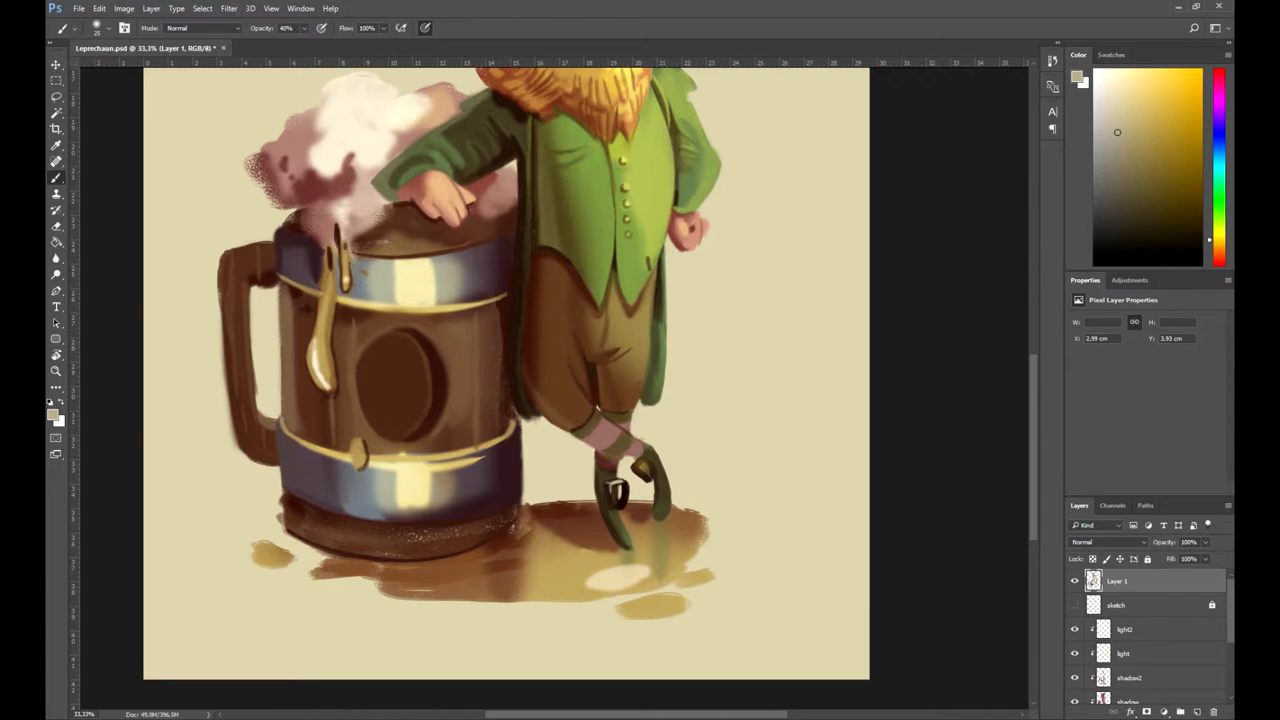
pyautogui.moveTo(637, 463)
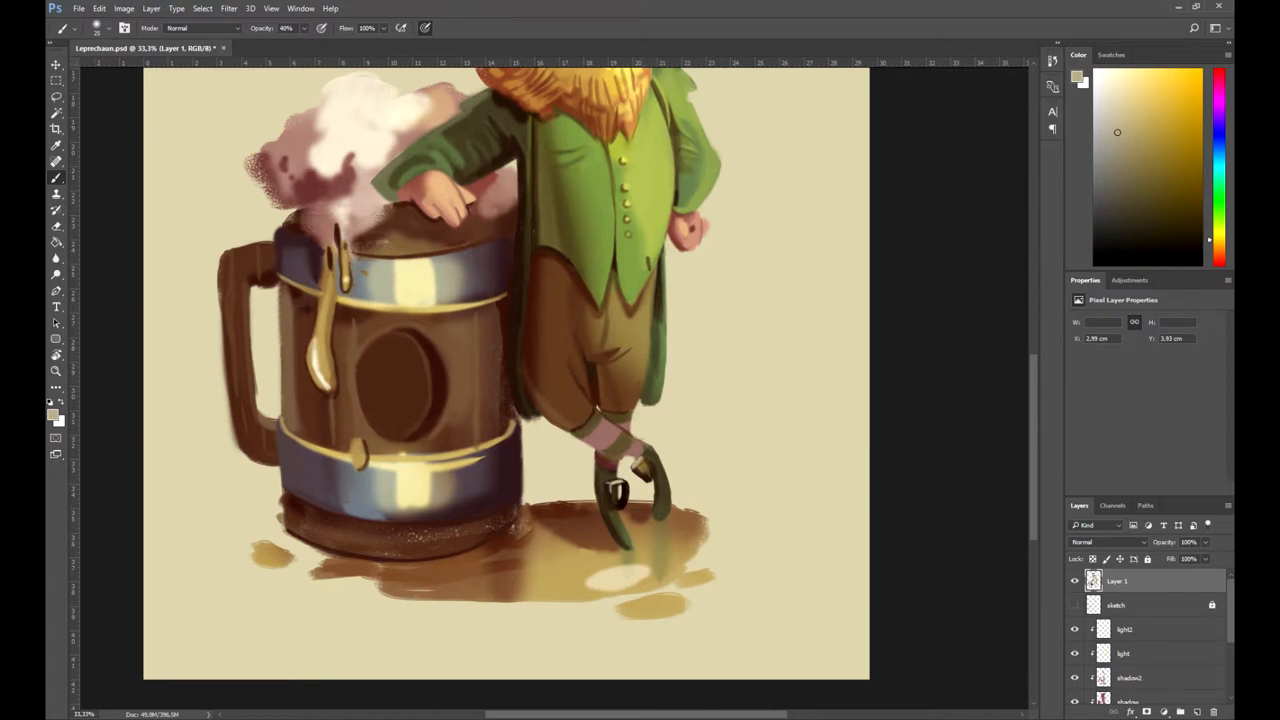
# - Sample a dark brown, then a pale cream, from the painting as brush colour
pyautogui.click(1148, 226)
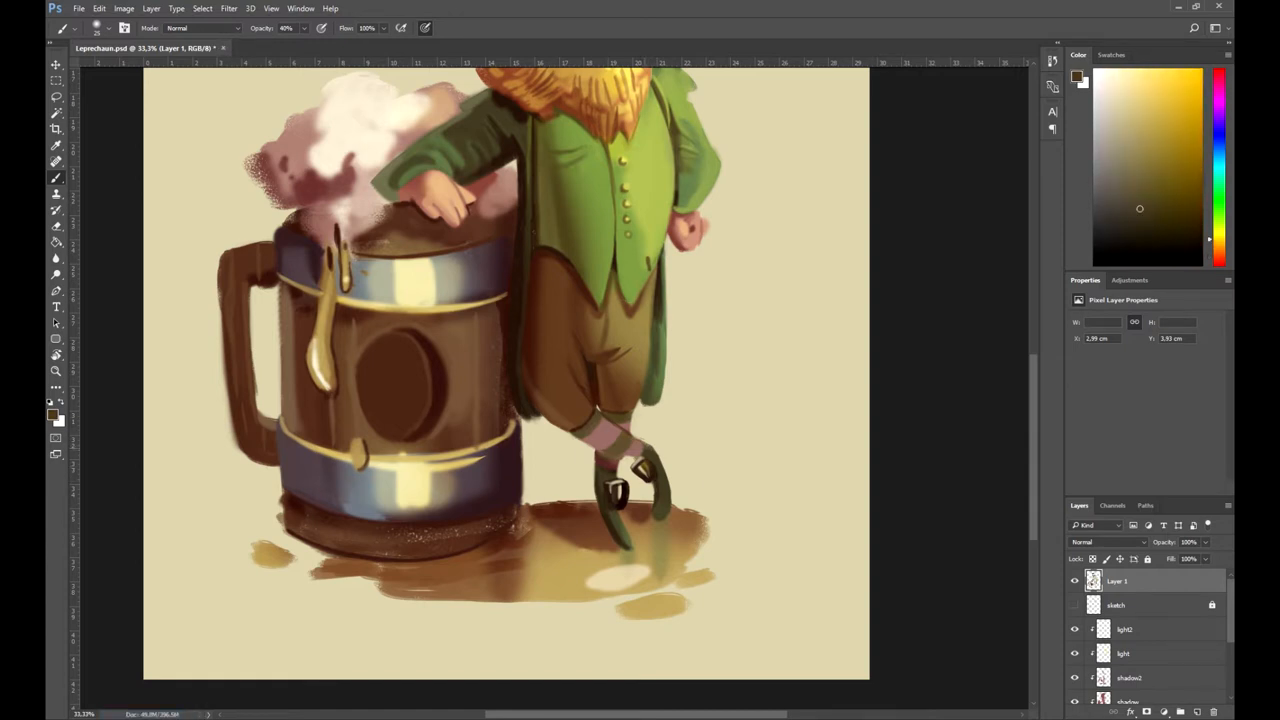
pyautogui.click(1146, 220)
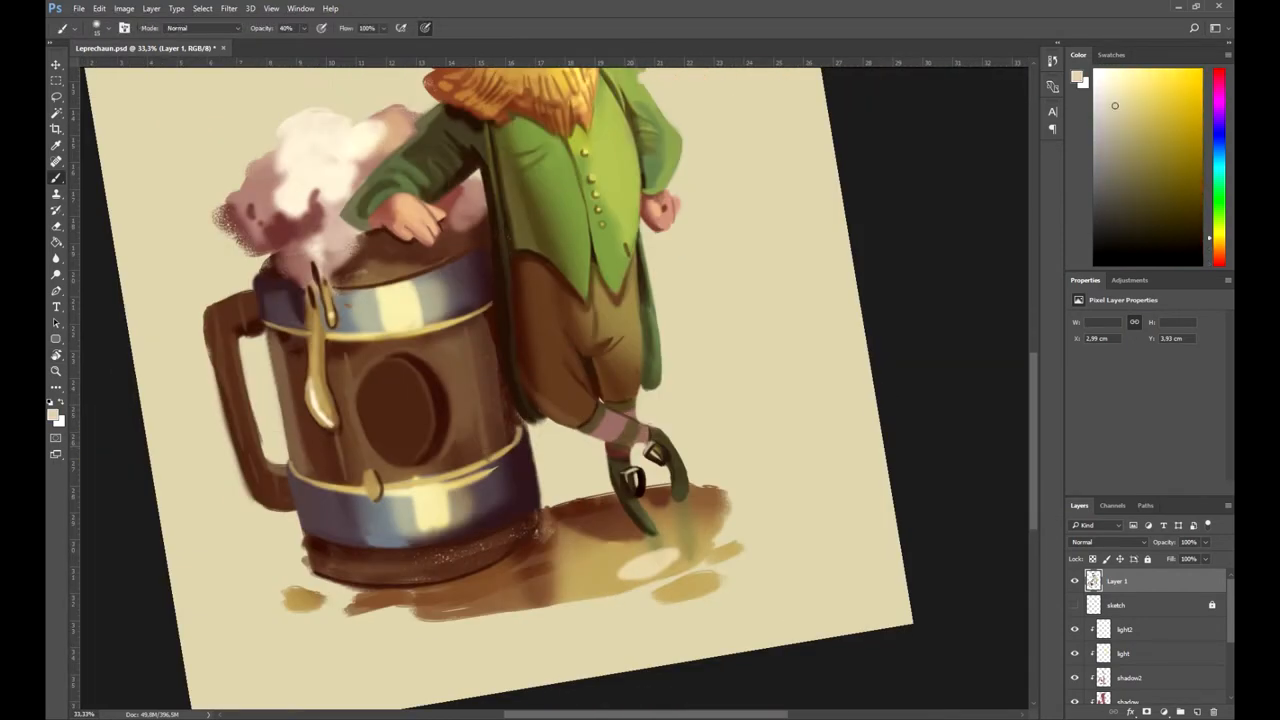
# - Save the painting with Ctrl+S and sample a warm colour from the artwork
pyautogui.press('ctrl+s')
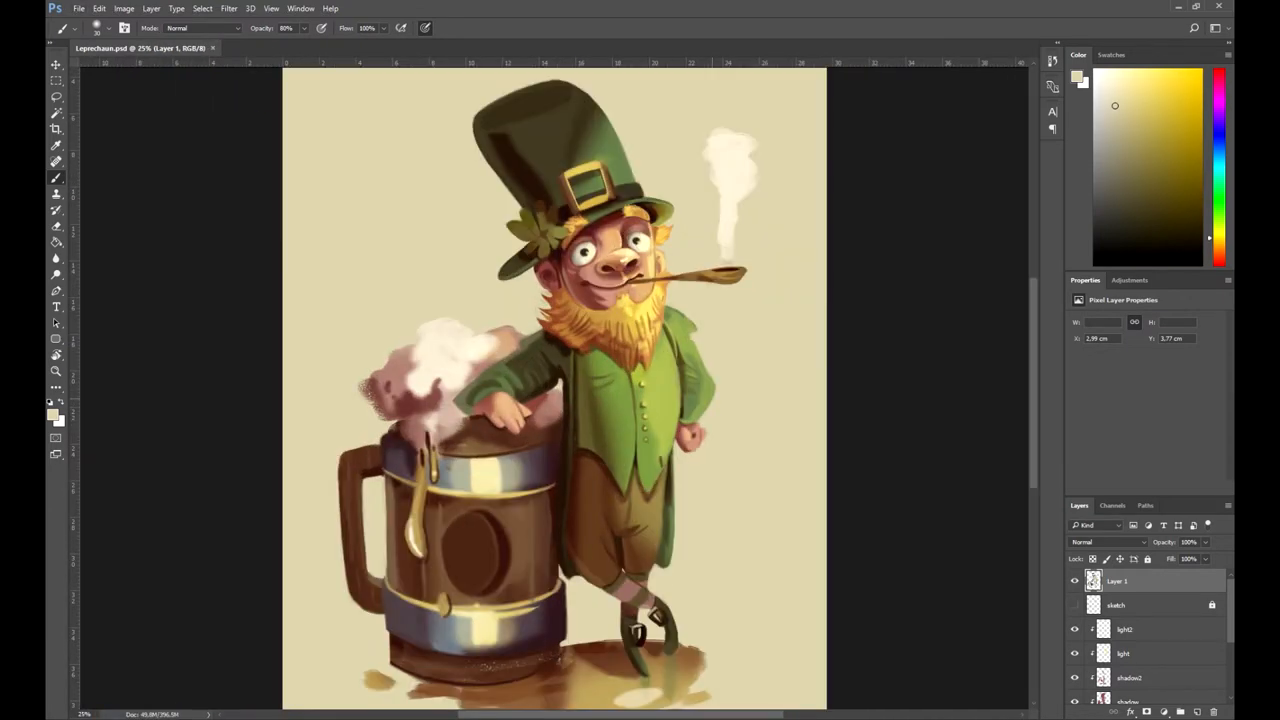
pyautogui.click(1152, 152)
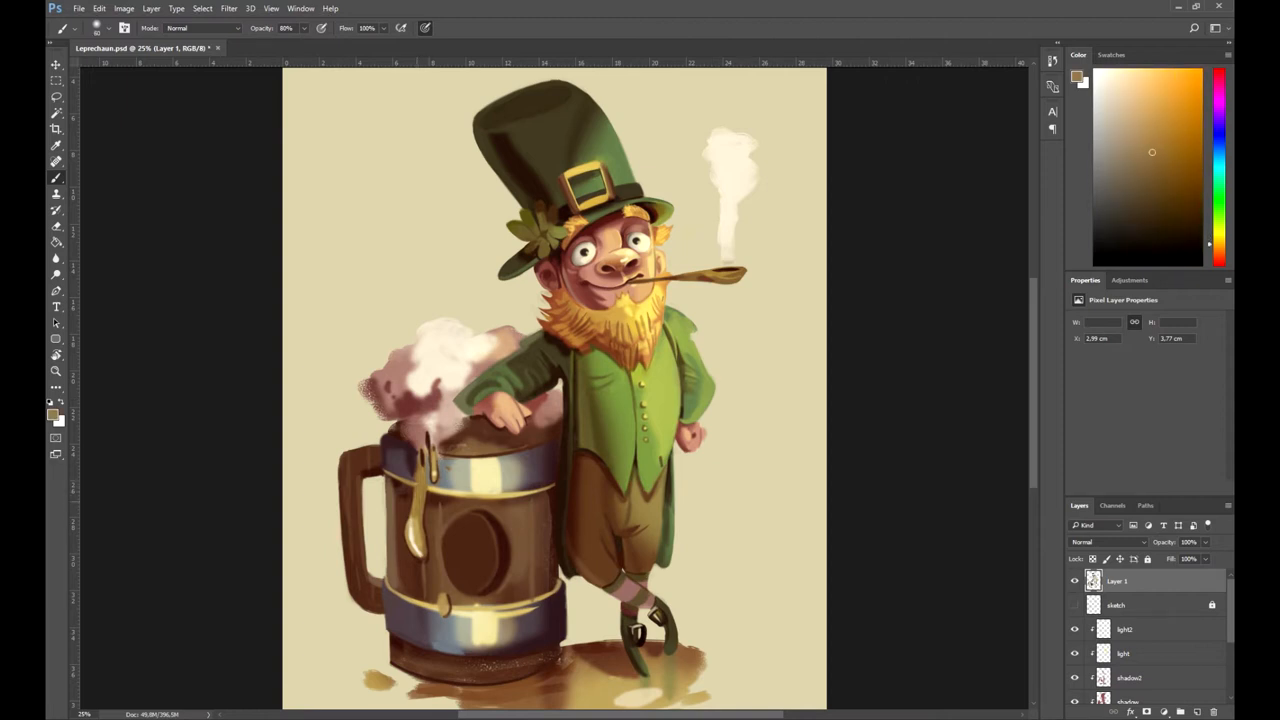
pyautogui.click(1147, 129)
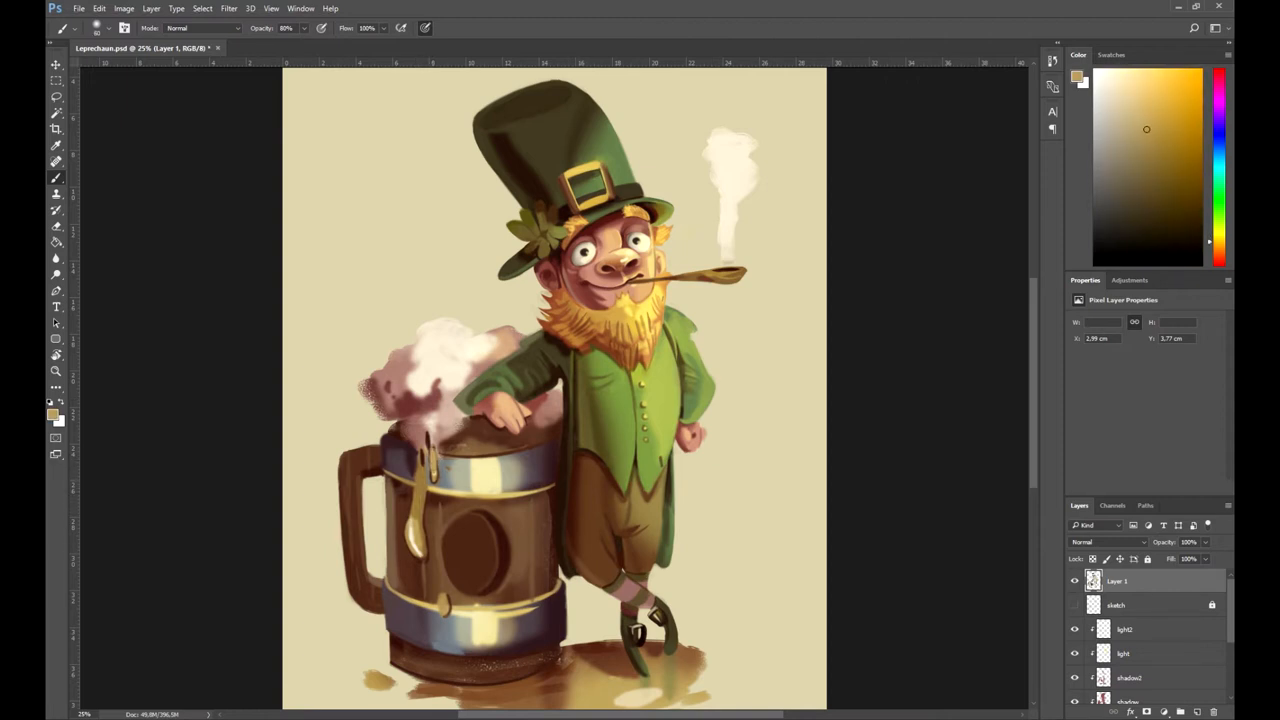
pyautogui.click(1167, 195)
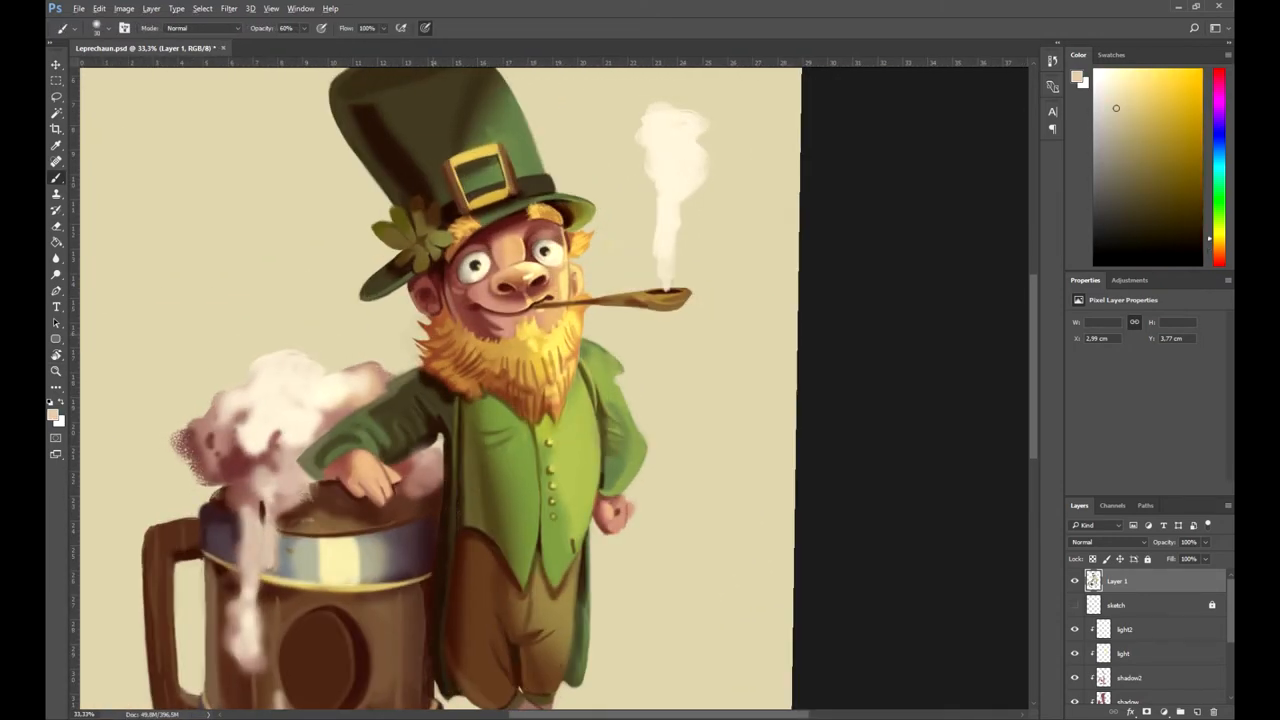
# - Repaint the beard using sampled orange, olive, gold and rust-brown tones, then save
pyautogui.click(1166, 151)
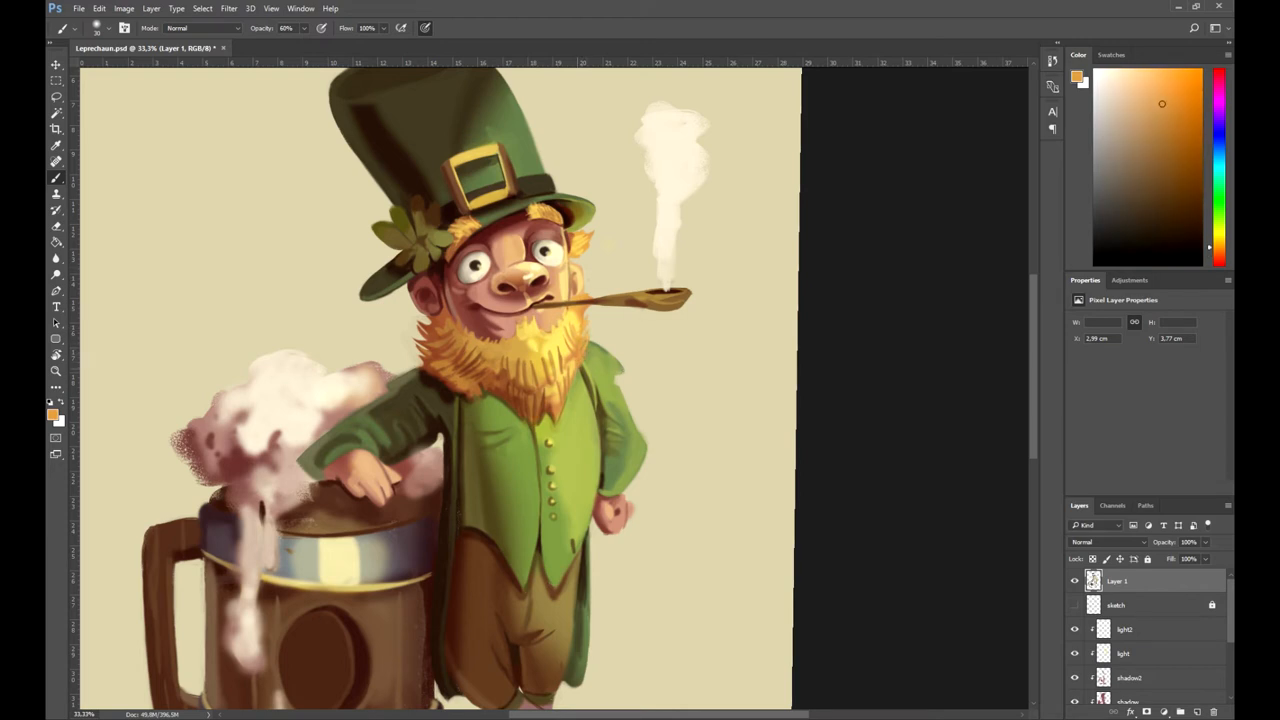
pyautogui.click(1154, 182)
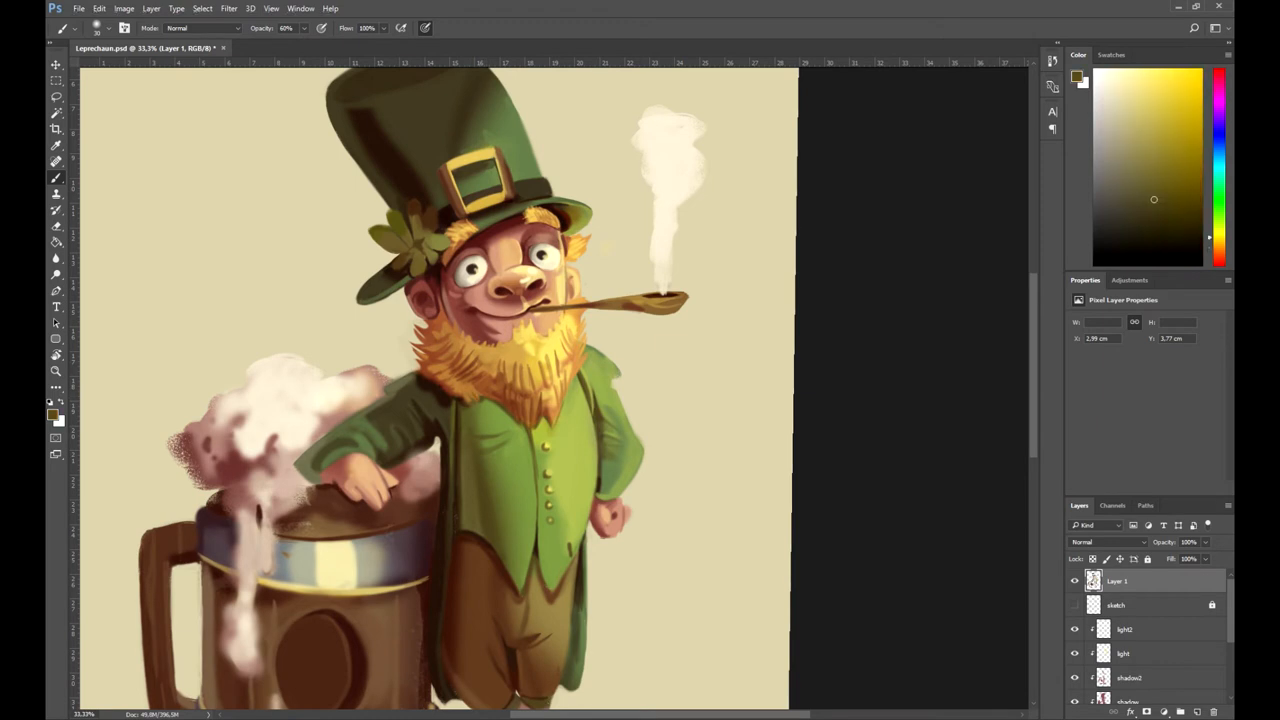
pyautogui.click(1162, 104)
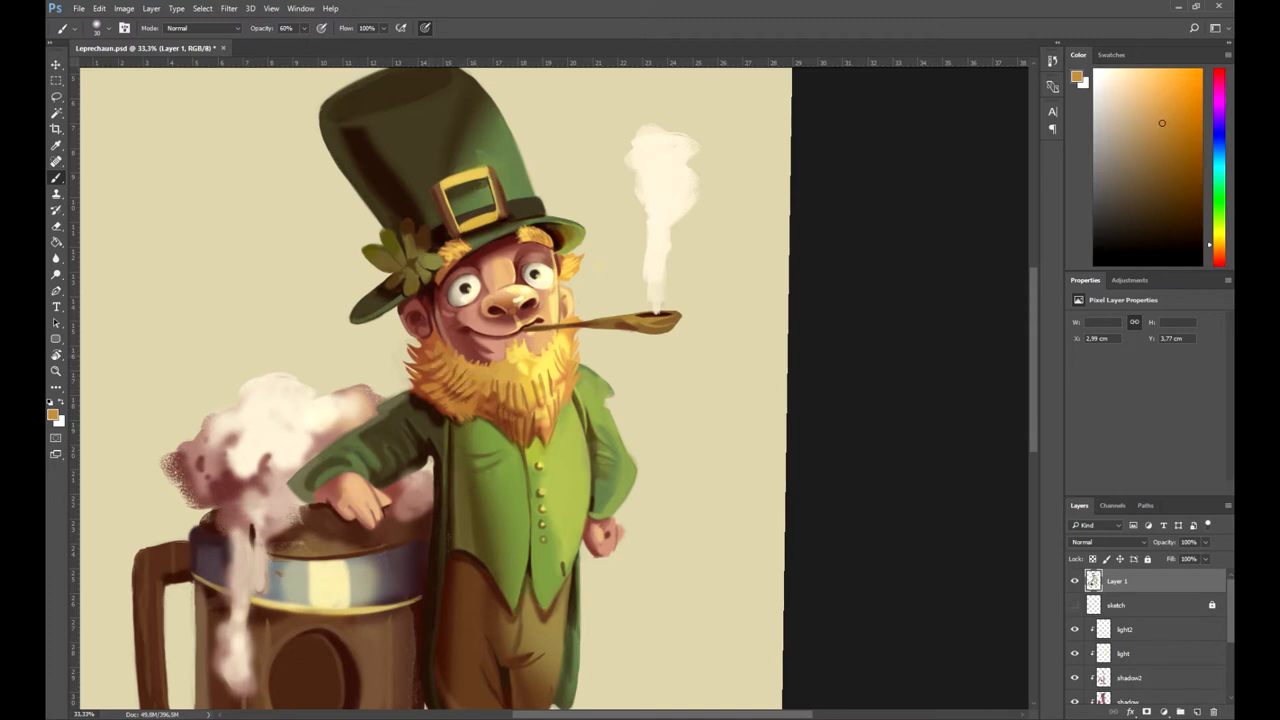
pyautogui.click(1154, 84)
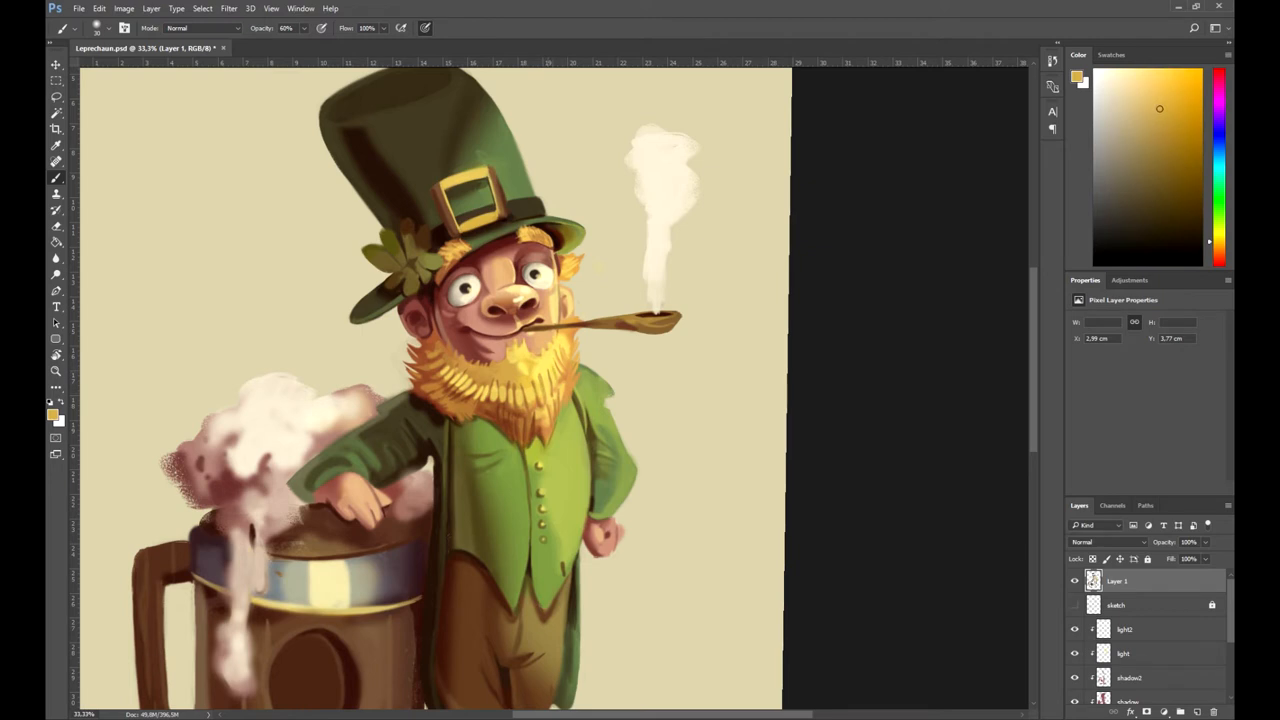
pyautogui.click(1155, 92)
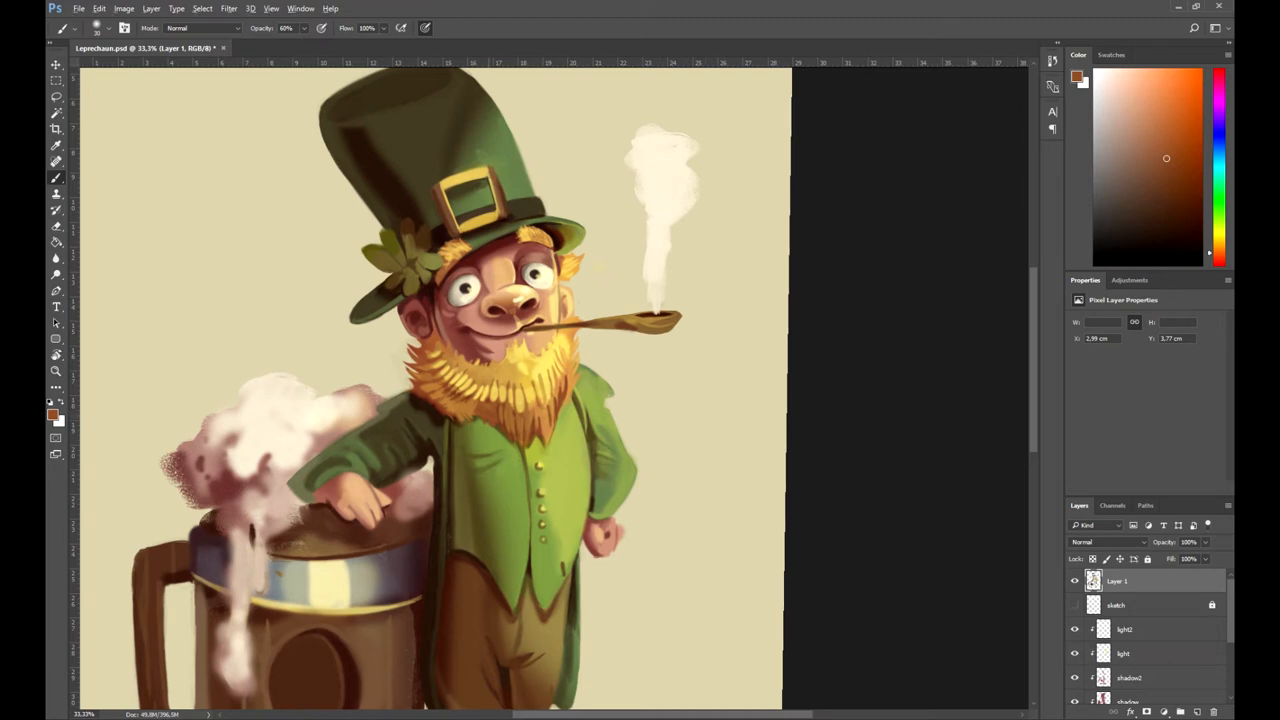
pyautogui.press('ctrl+s')
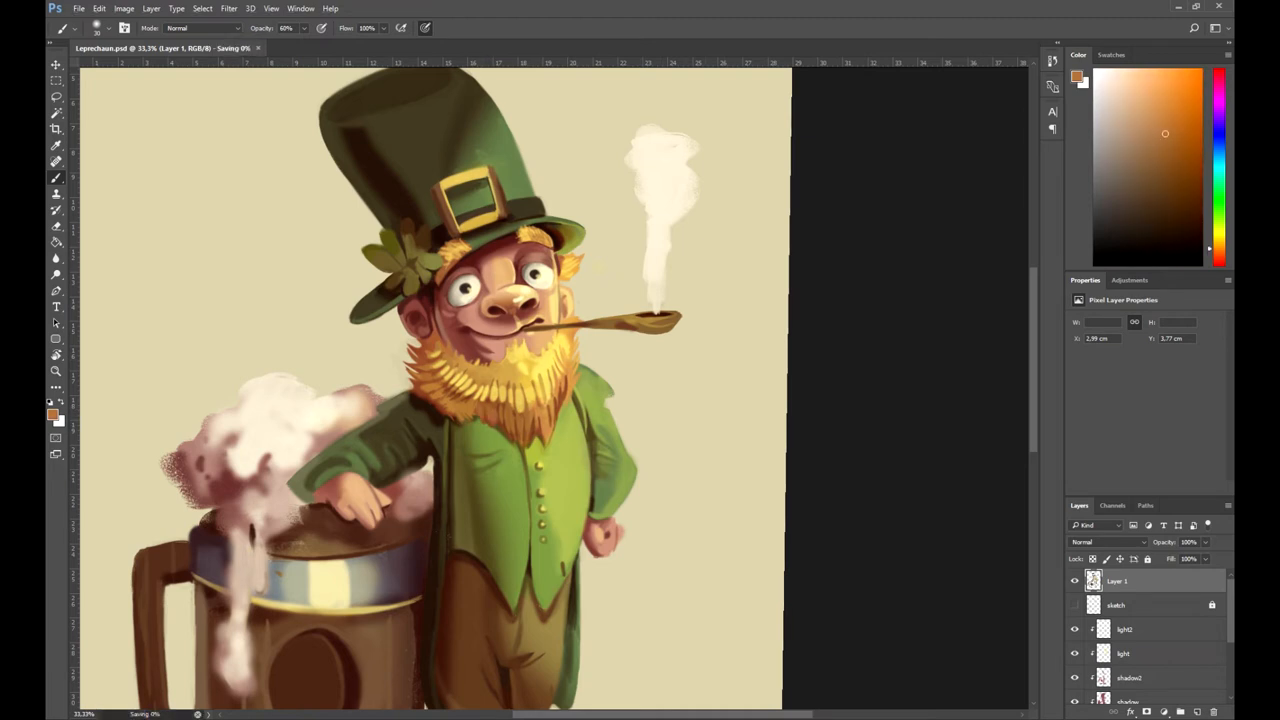
# - Paint yellow-gold beard strand highlights and add a colour-blending layer above the figure
pyautogui.click(1155, 77)
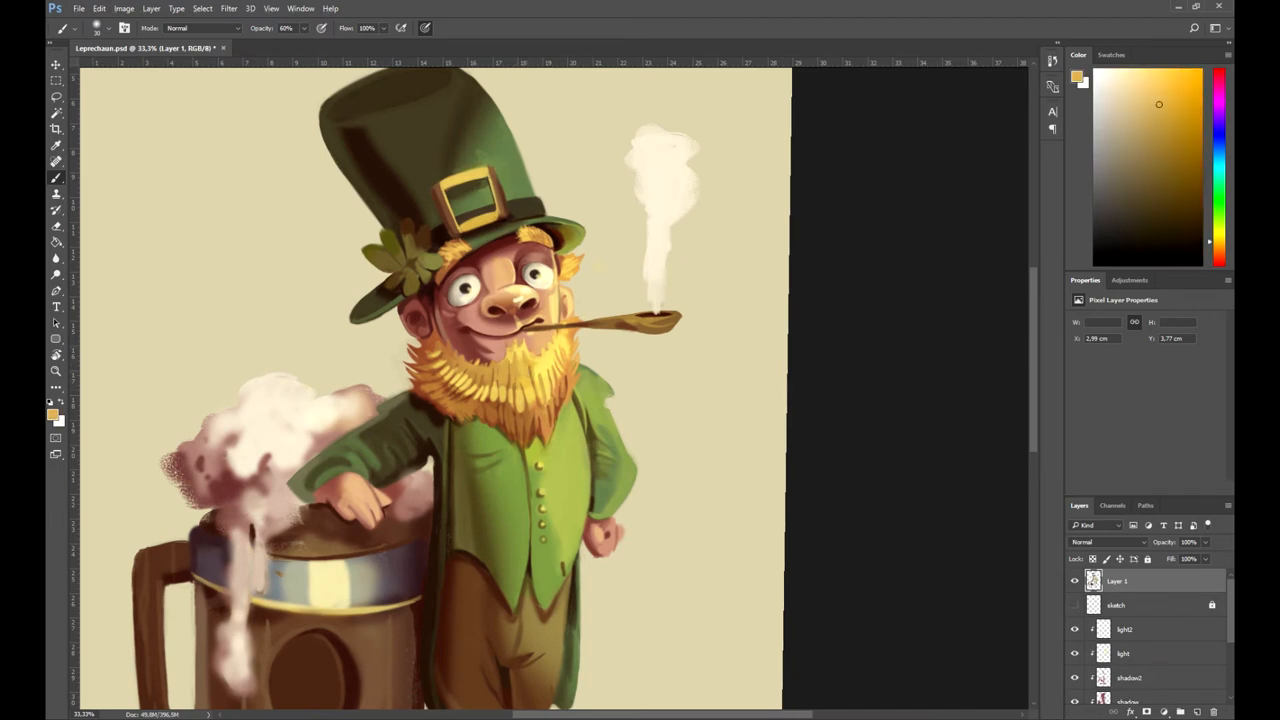
pyautogui.click(1154, 79)
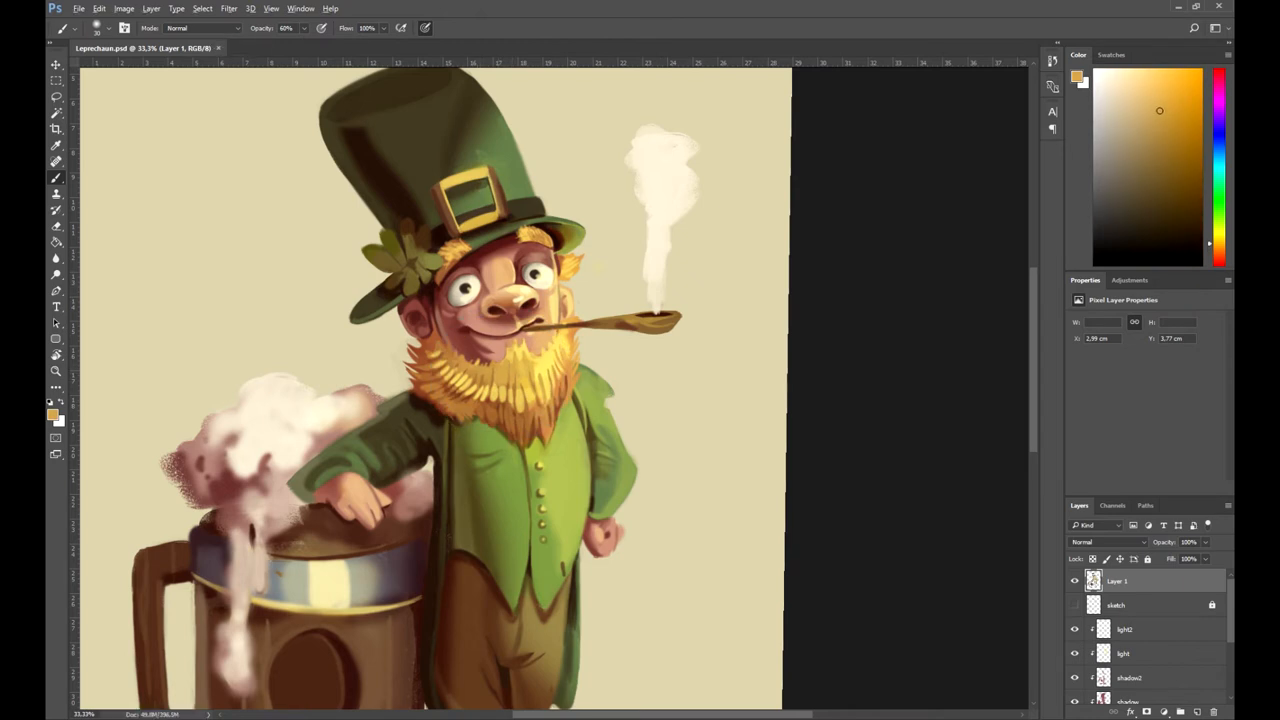
pyautogui.click(1153, 79)
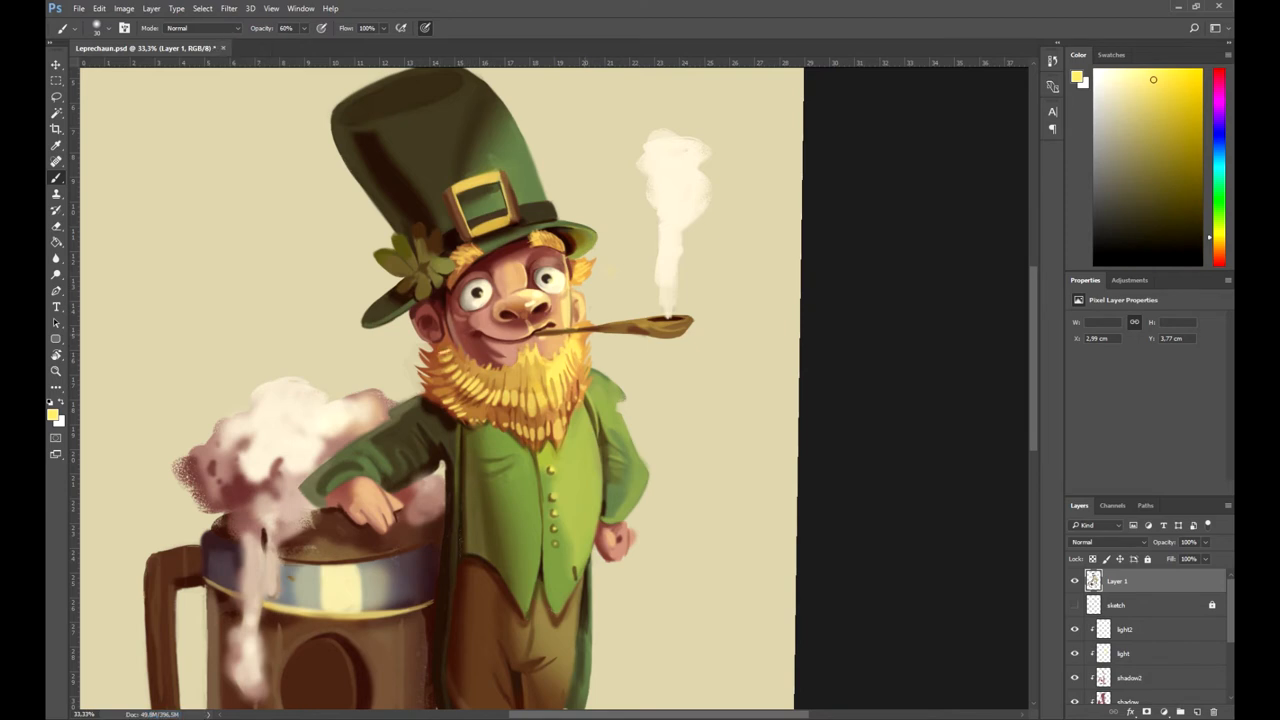
pyautogui.click(1161, 122)
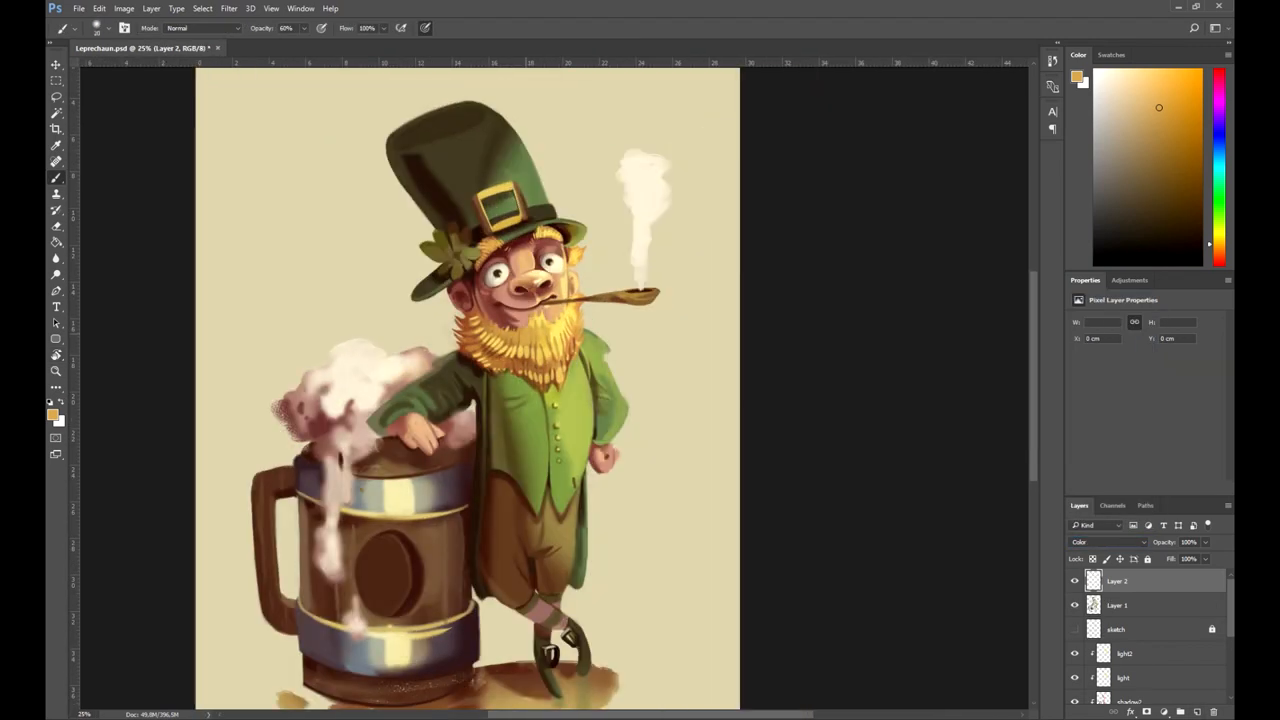
# - Tint the leprechaun's nose and cheeks red at 20% opacity, then return to Layer 1
pyautogui.click(1169, 119)
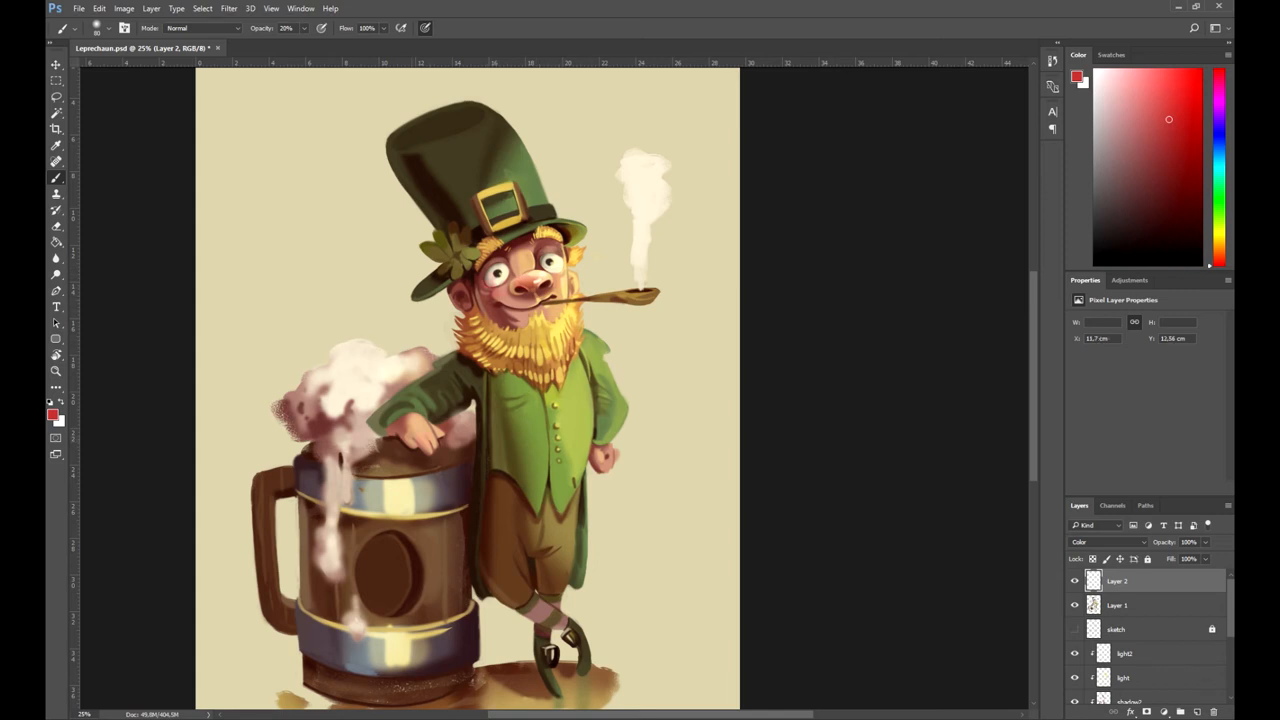
pyautogui.click(1117, 605)
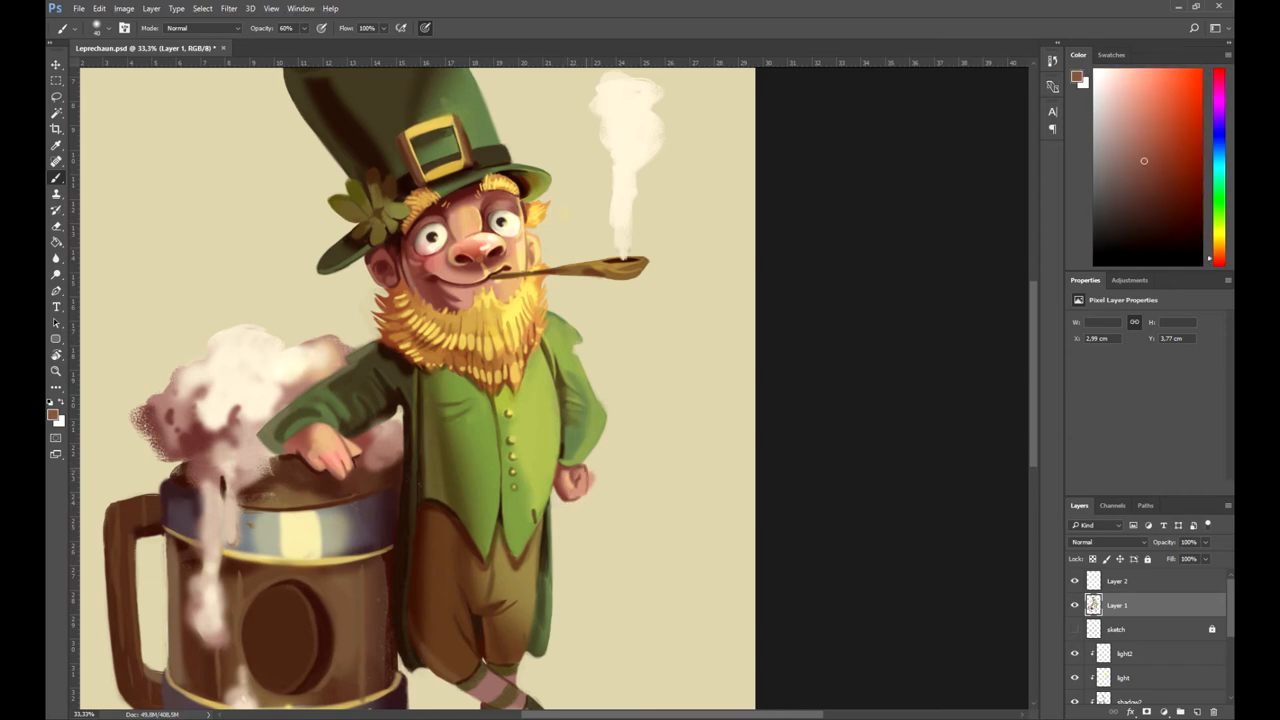
# - Touch up the figure in light brown, dark brown, cream and reddish-brown, then choose olive green
pyautogui.click(1128, 133)
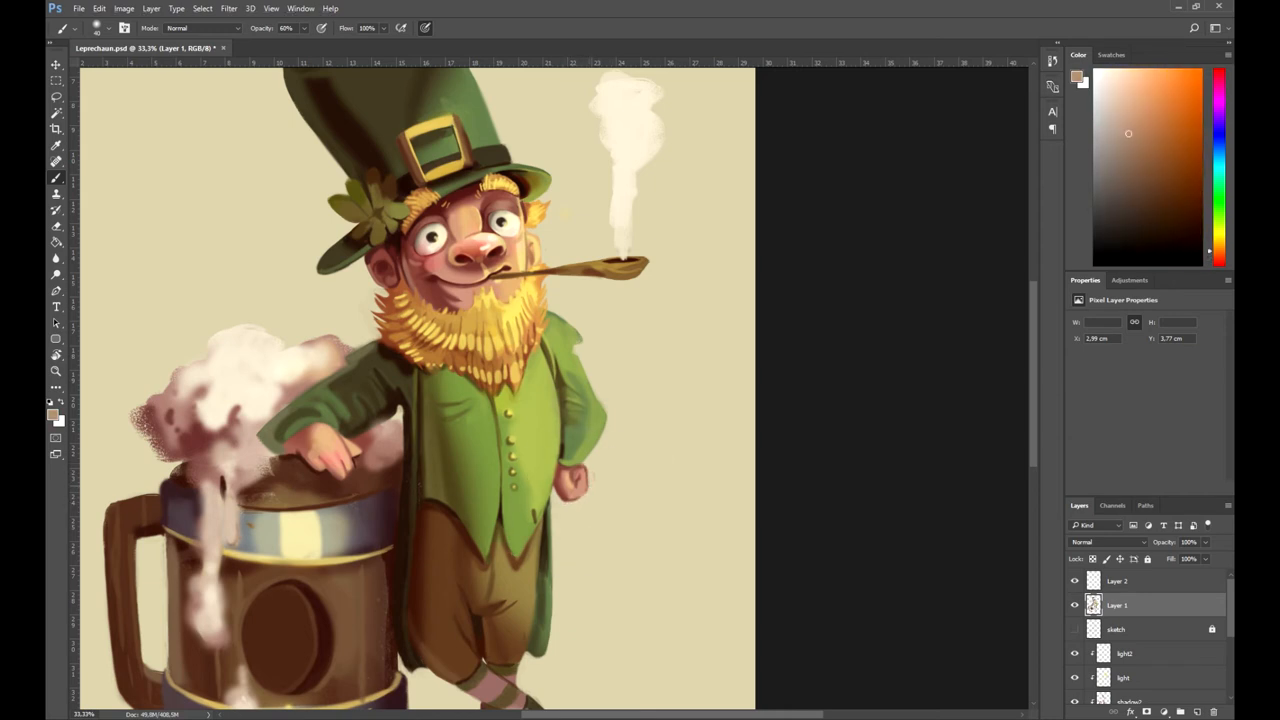
pyautogui.click(1152, 220)
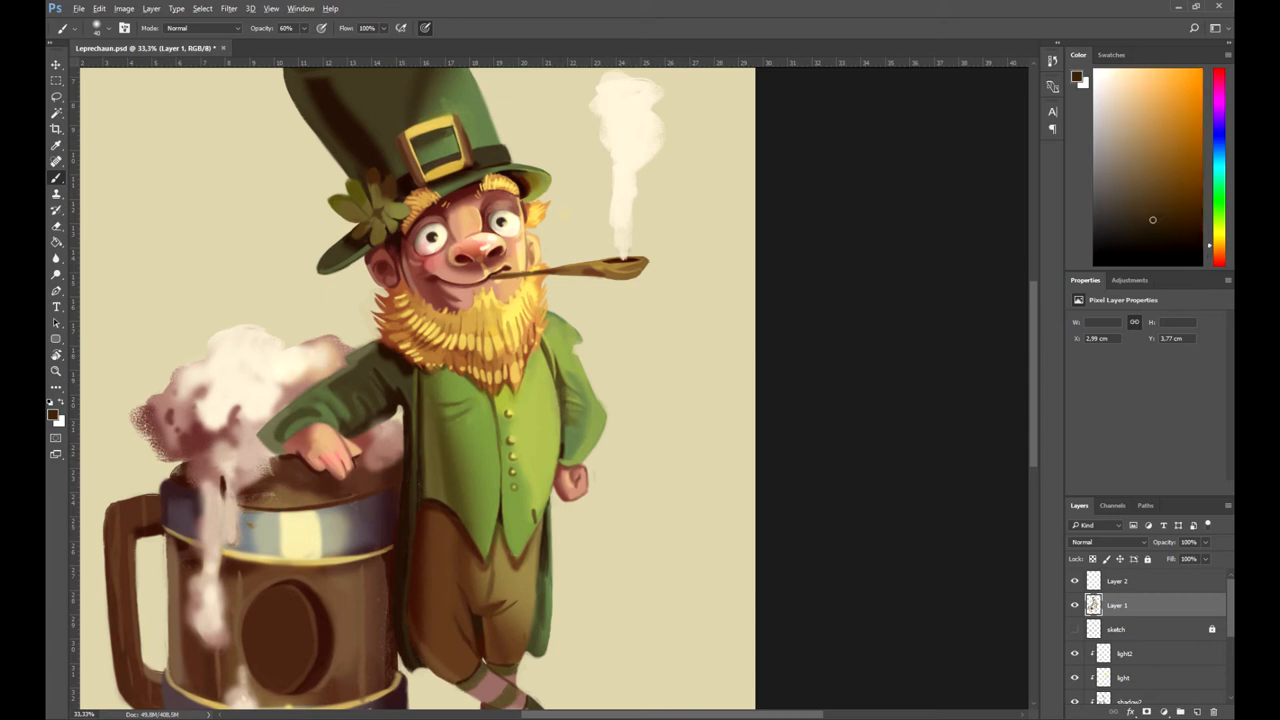
pyautogui.click(1114, 106)
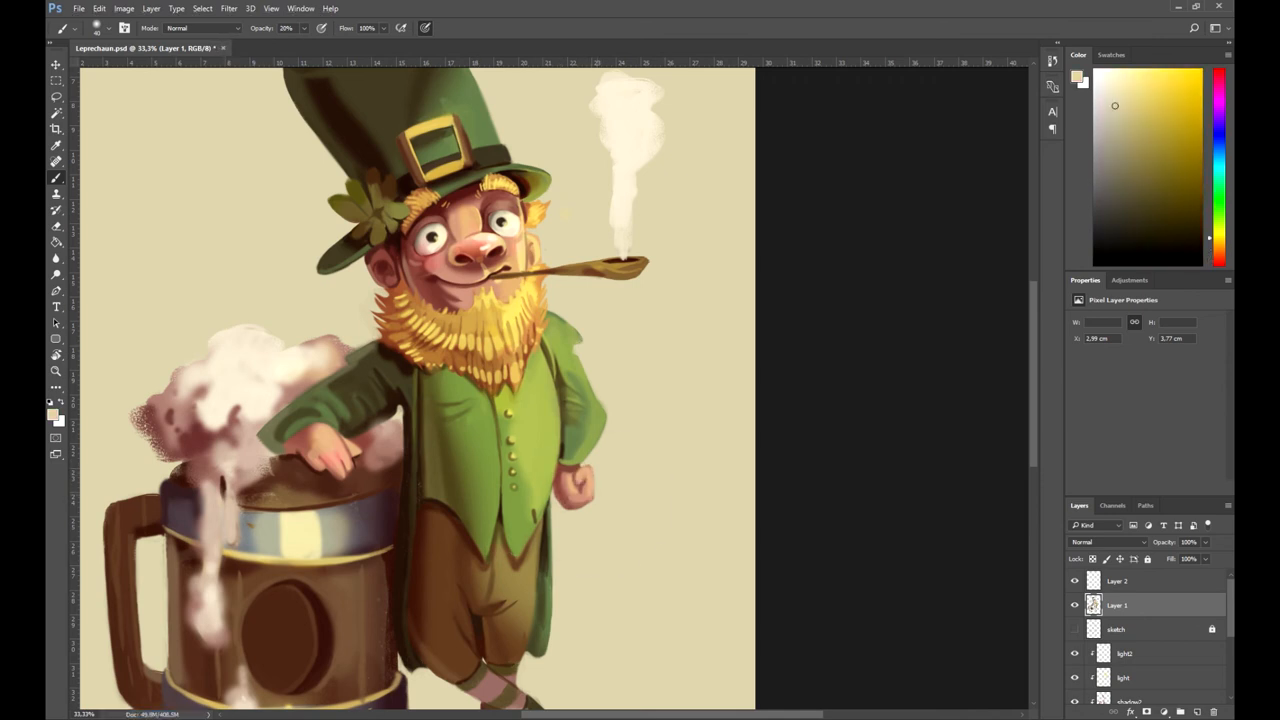
pyautogui.click(1153, 167)
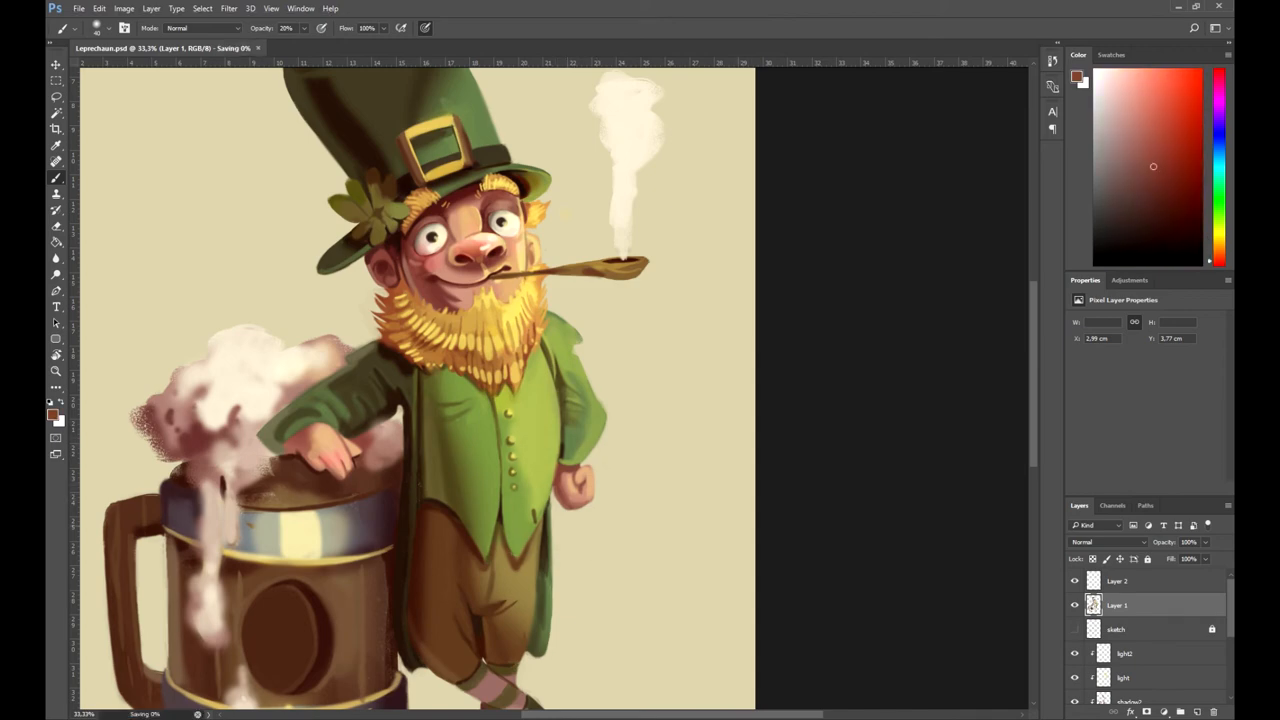
pyautogui.click(1153, 218)
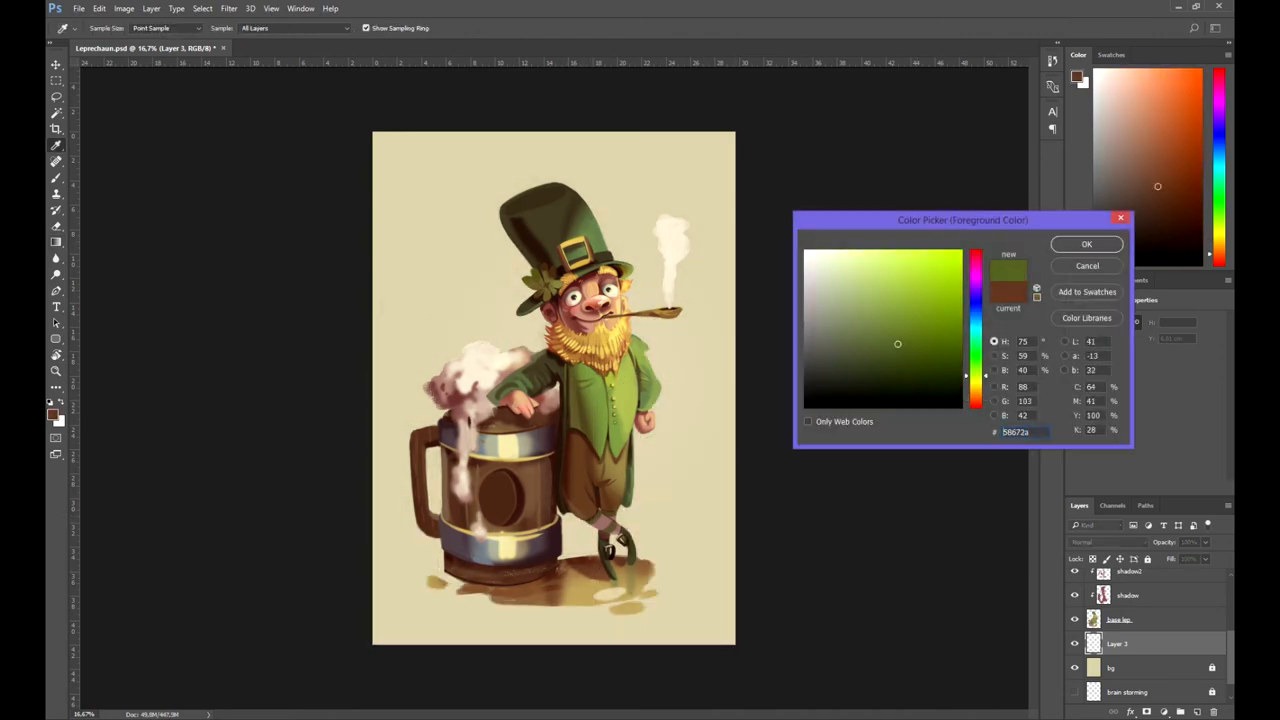
# - Drag a #58672a olive-green gradient down from the top of the background at 63% opacity
pyautogui.click(1087, 244)
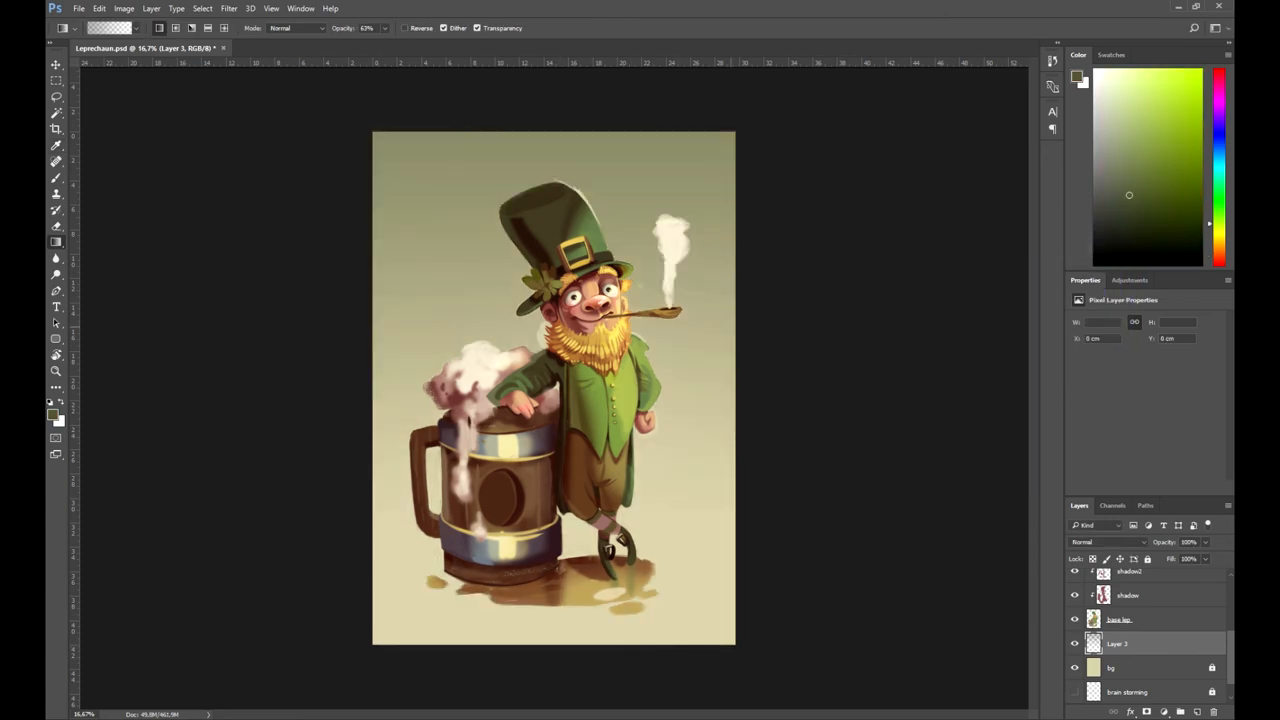